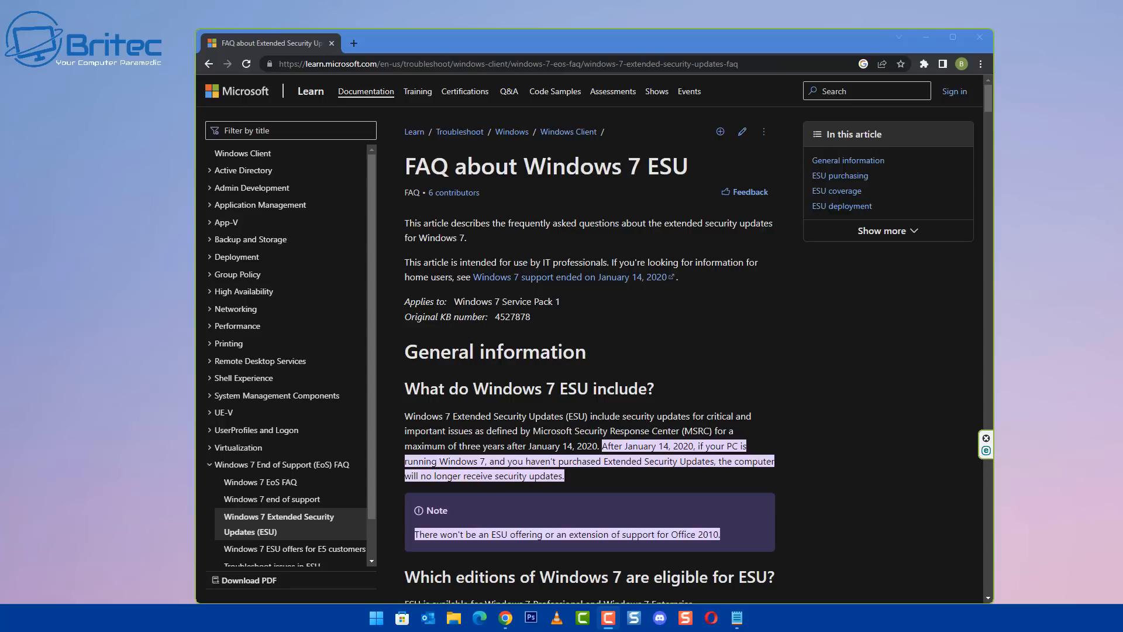
pyautogui.moveTo(868, 323)
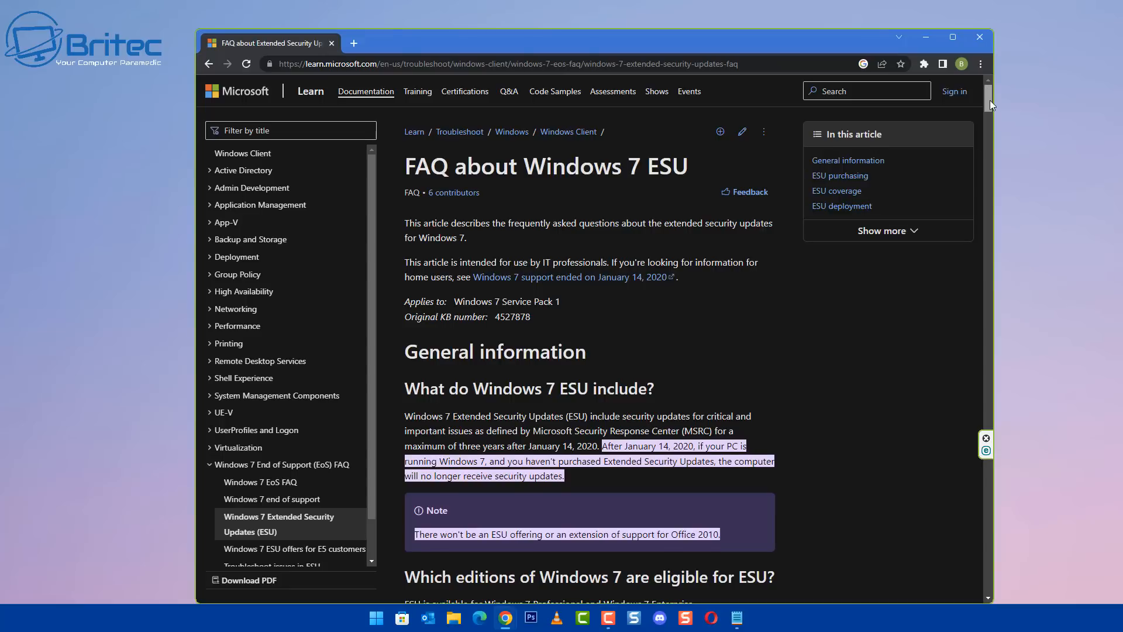
# - Scroll down the StatCounter desktop Windows version market-share chart for Dec 2021–Dec 2022
pyautogui.scroll(-3)
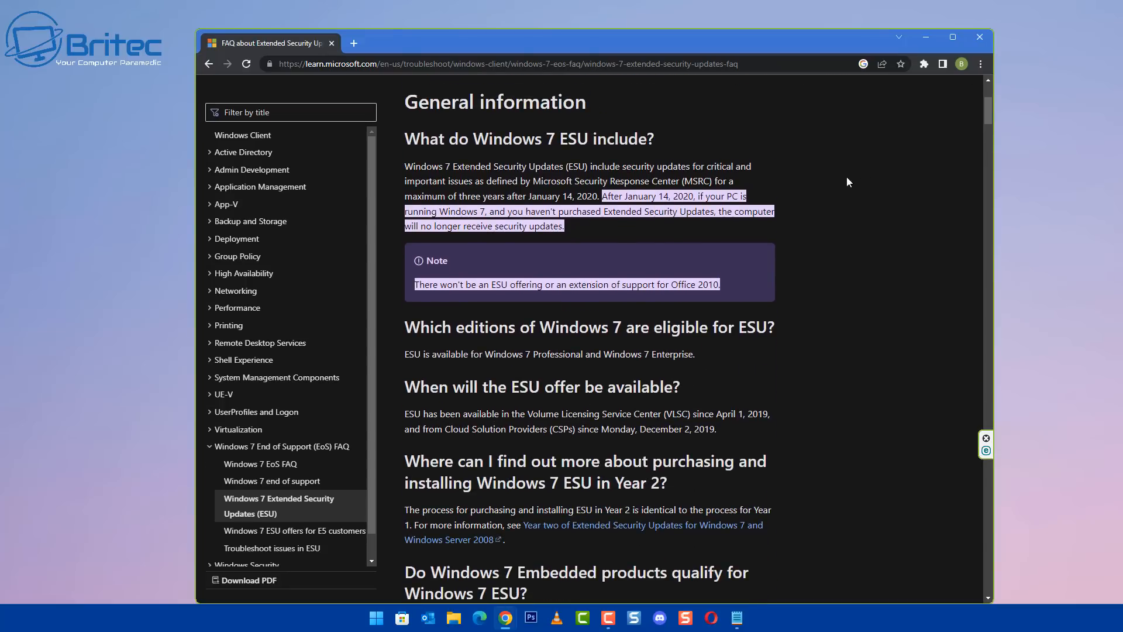
pyautogui.moveTo(602, 177)
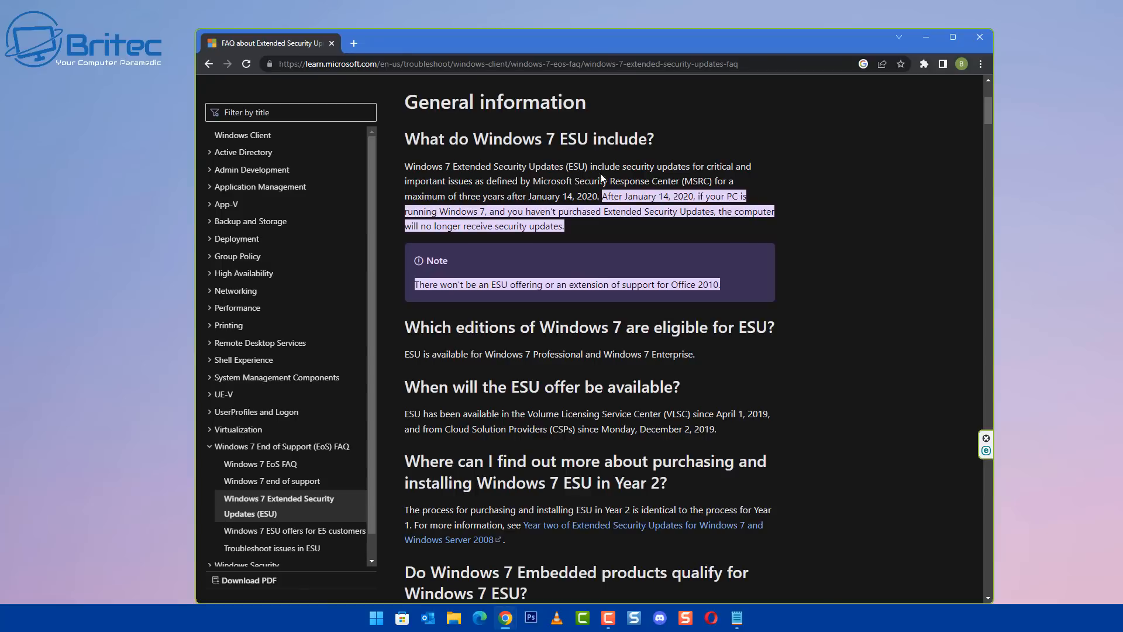
pyautogui.moveTo(838, 232)
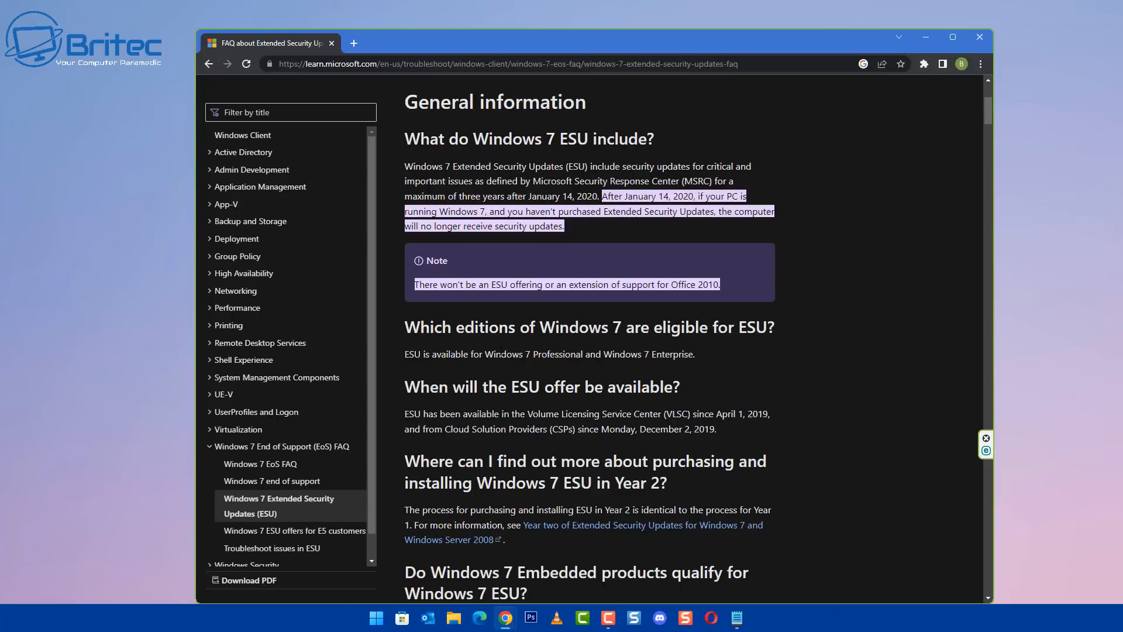
pyautogui.moveTo(922, 353)
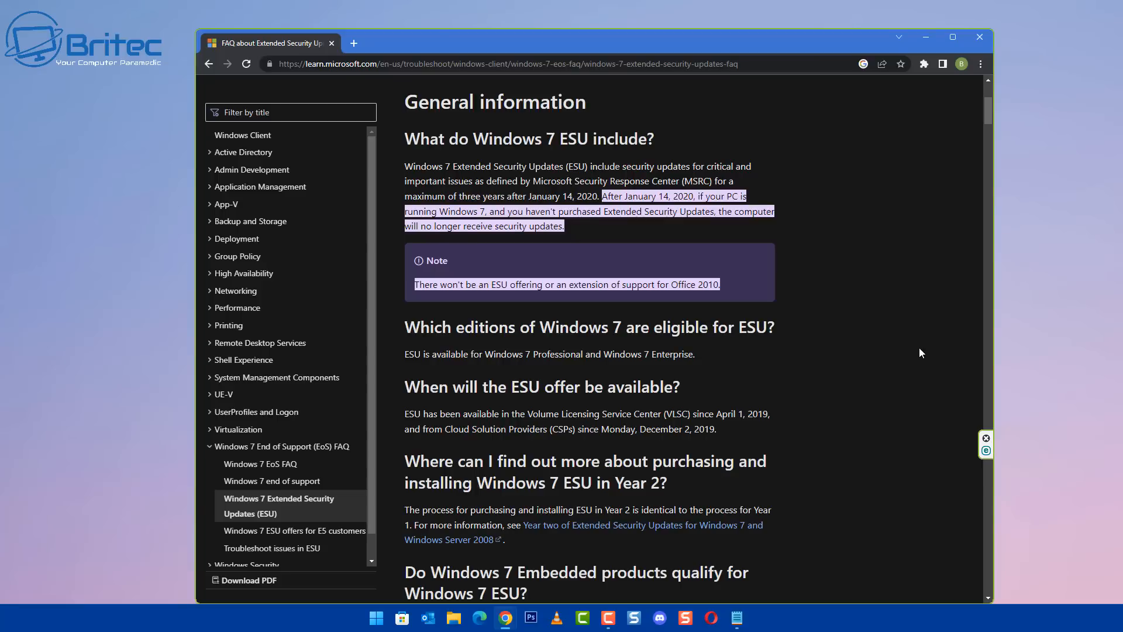
pyautogui.moveTo(1078, 24)
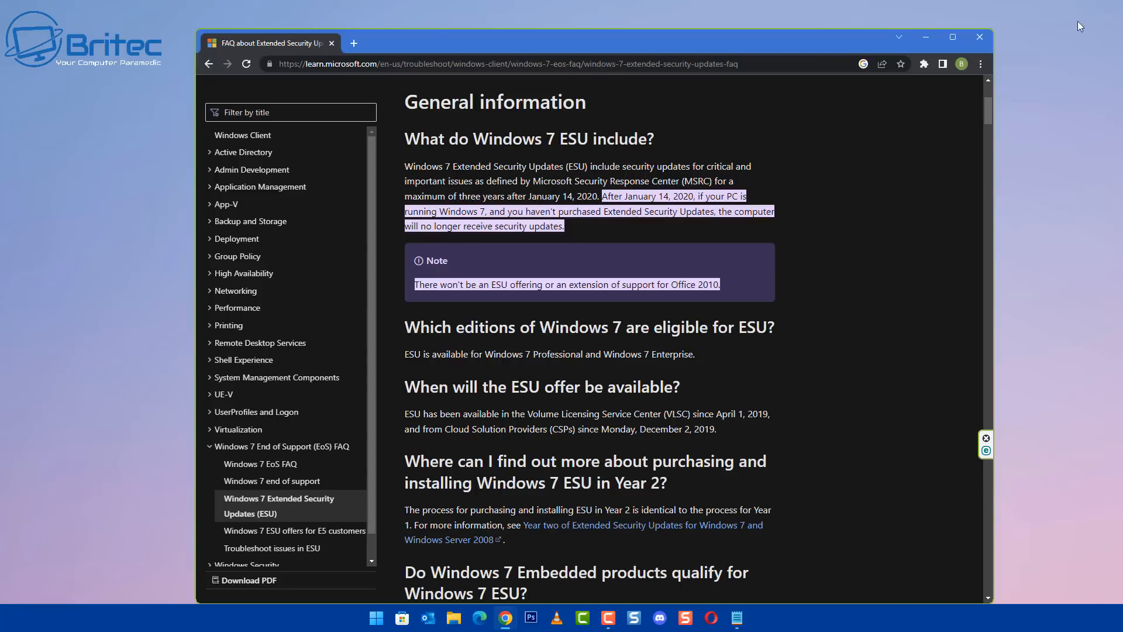
pyautogui.moveTo(946, 248)
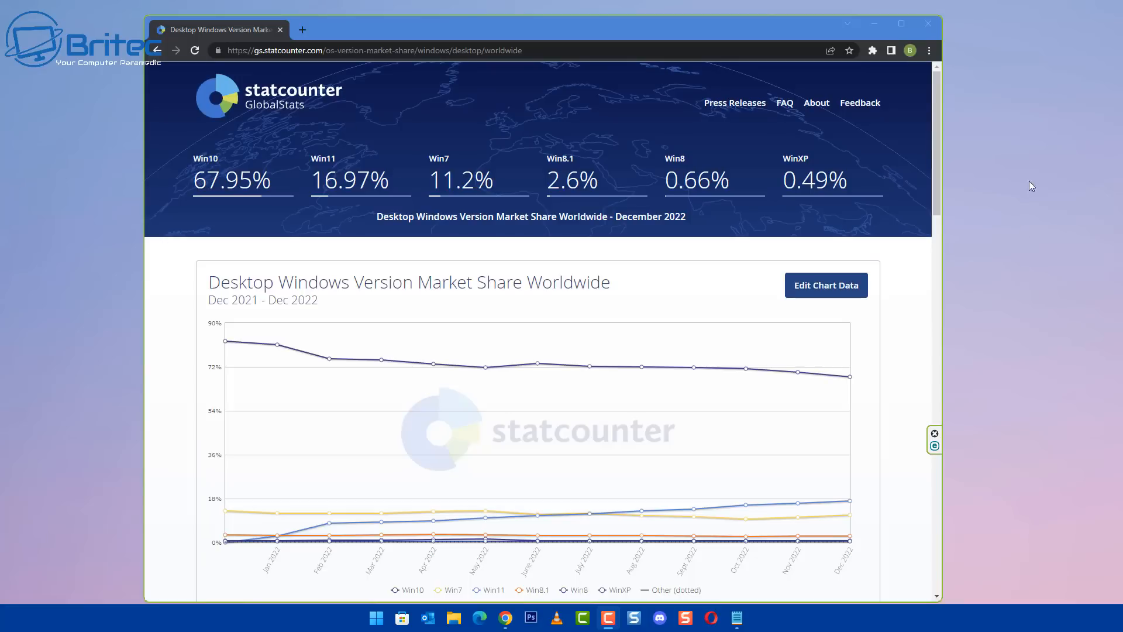
pyautogui.moveTo(406, 244)
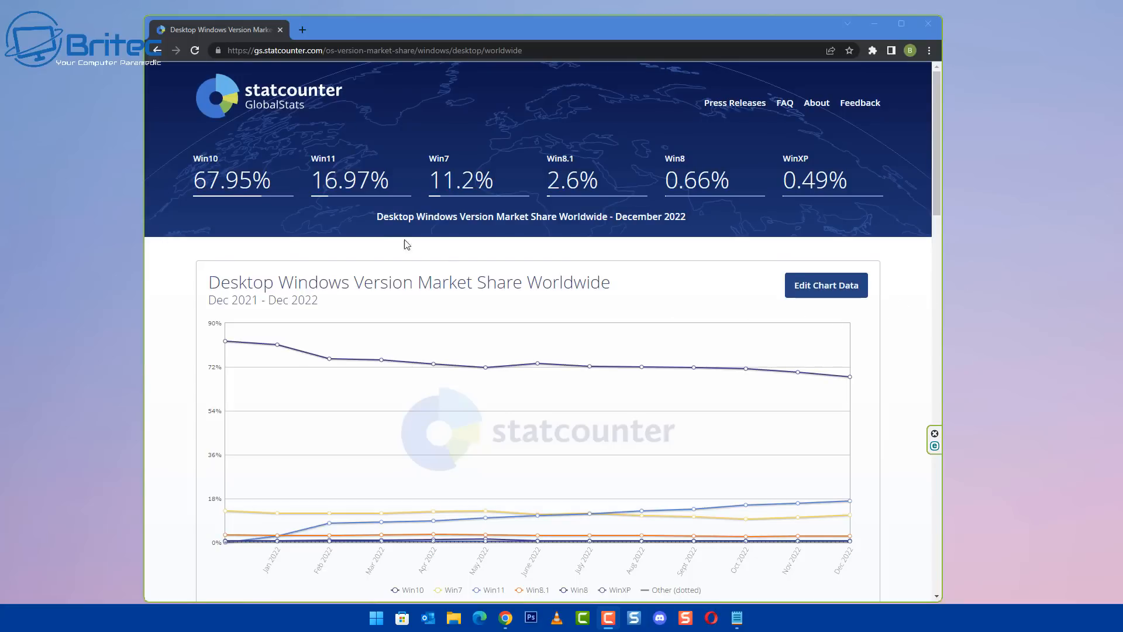
pyautogui.moveTo(458, 192)
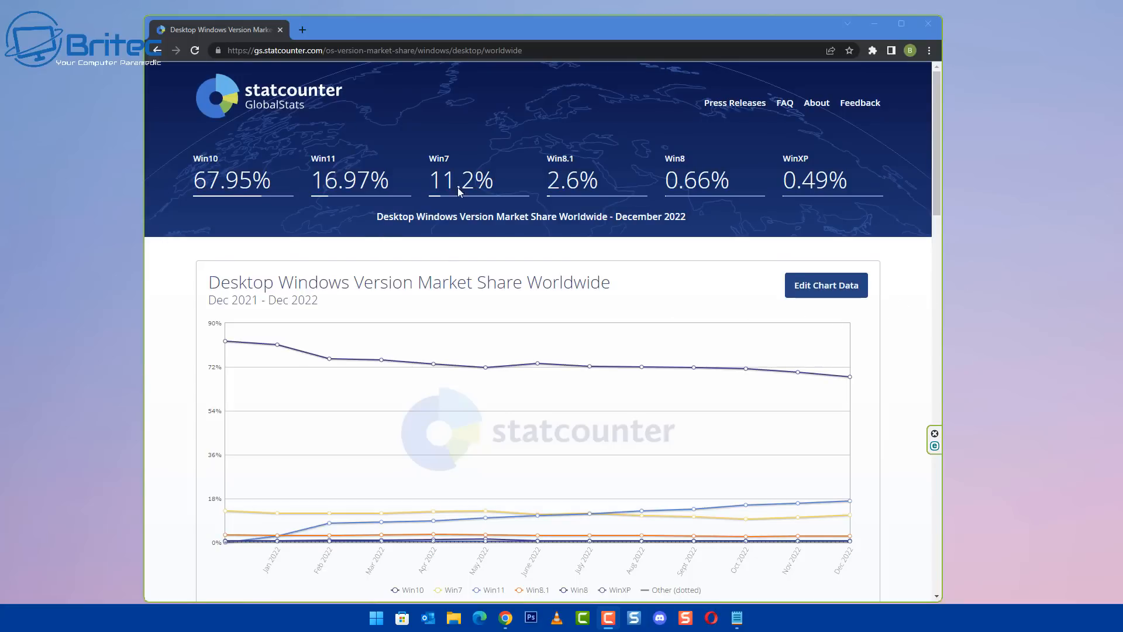
pyautogui.moveTo(459, 193)
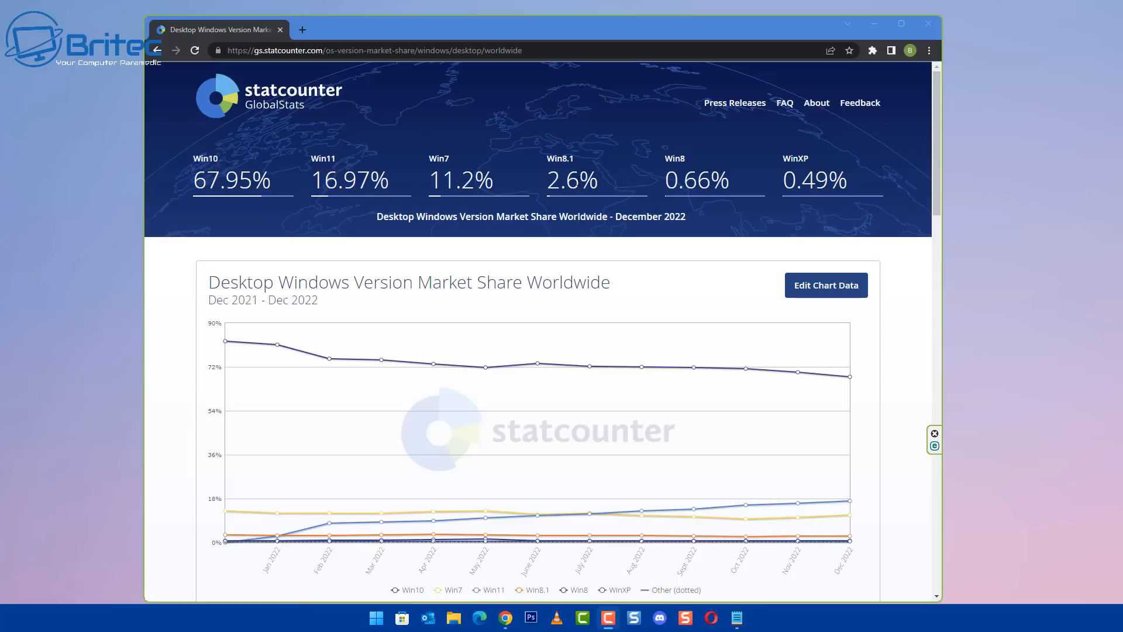
pyautogui.moveTo(527, 191)
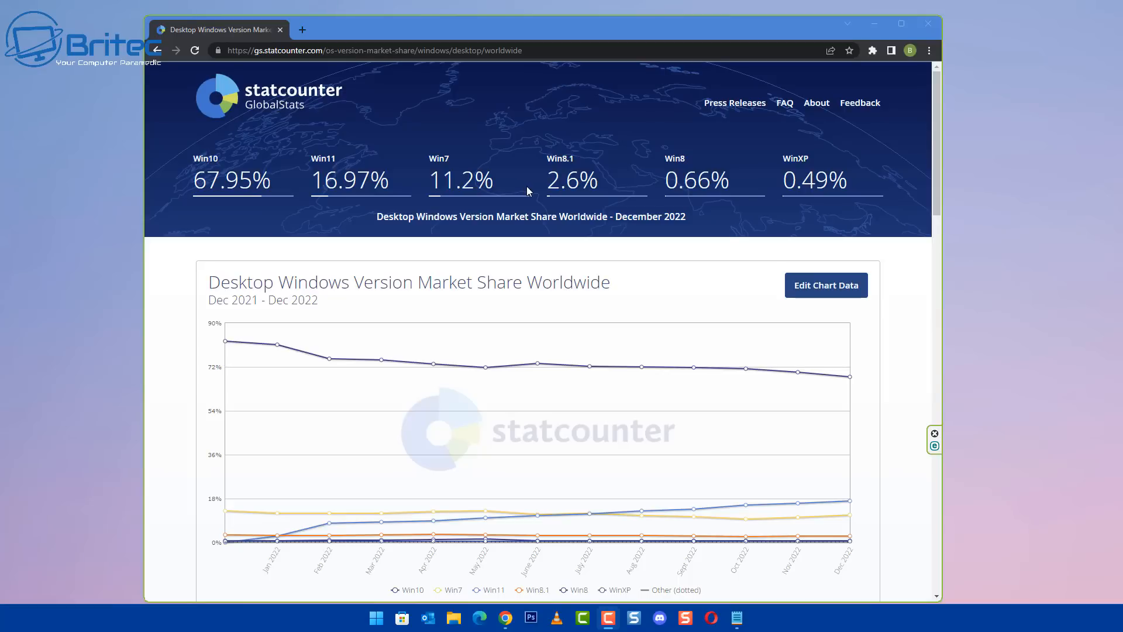
pyautogui.moveTo(1085, 10)
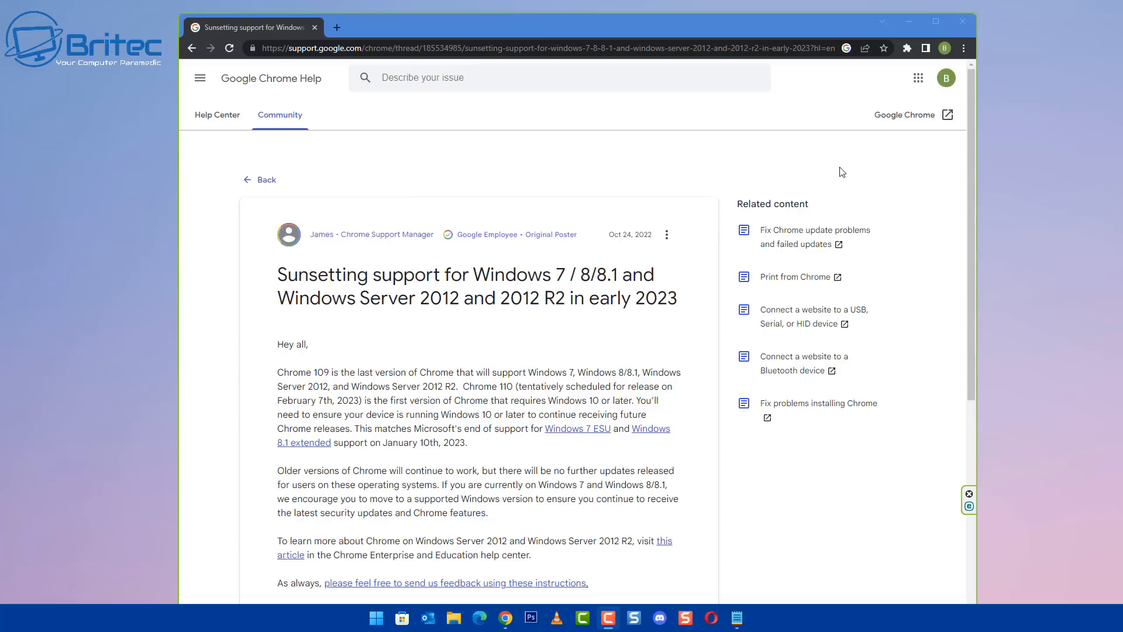
pyautogui.moveTo(602, 222)
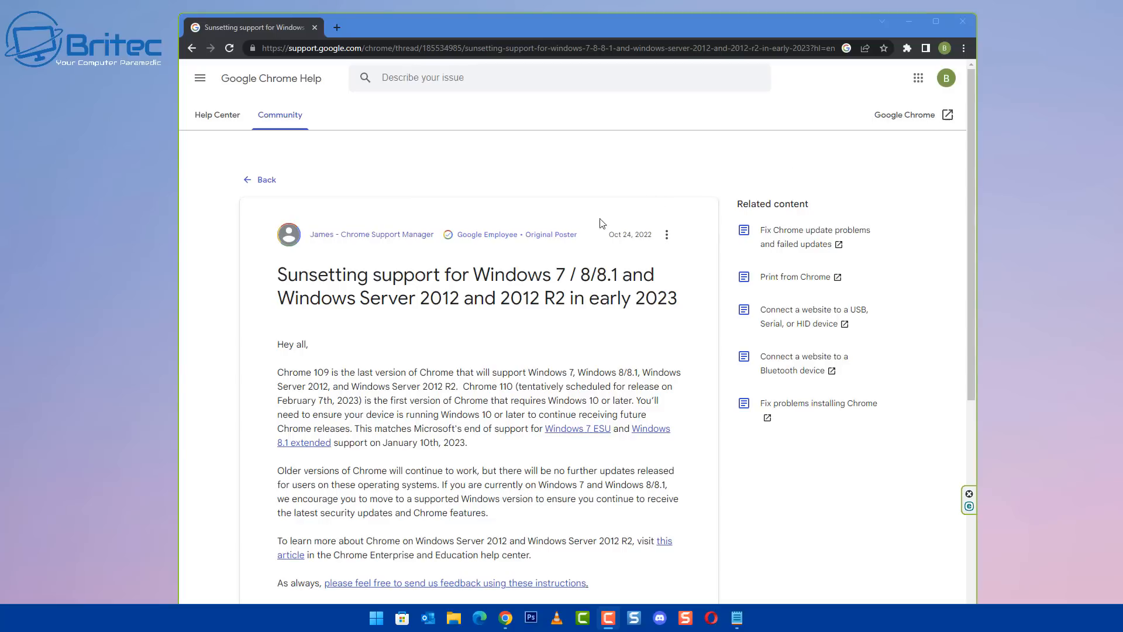
pyautogui.moveTo(400, 297)
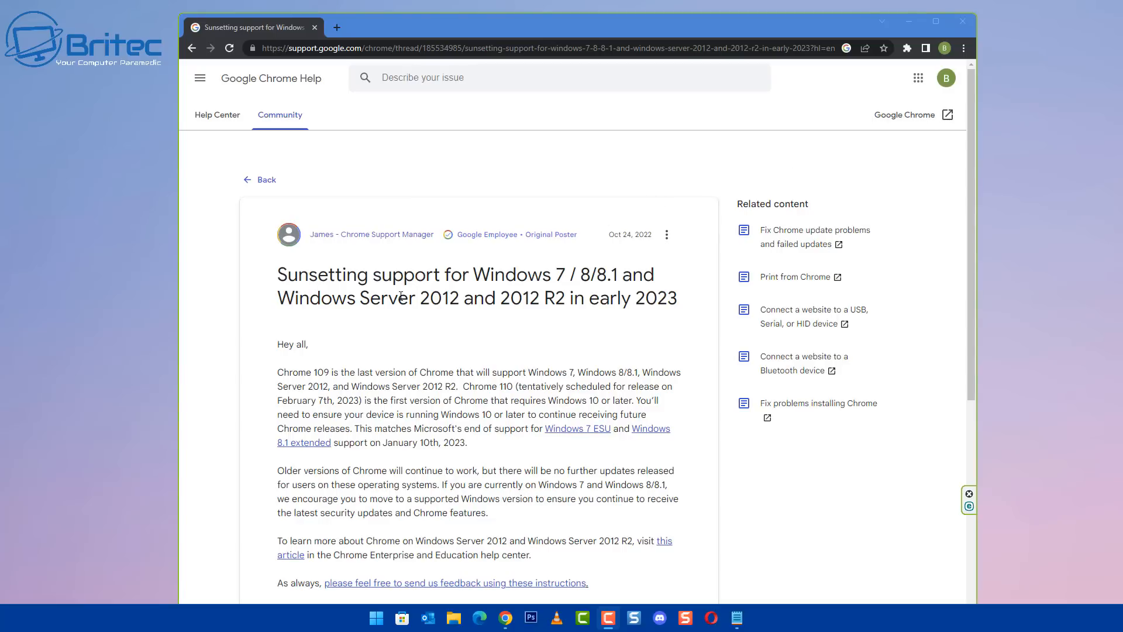
pyautogui.moveTo(379, 386)
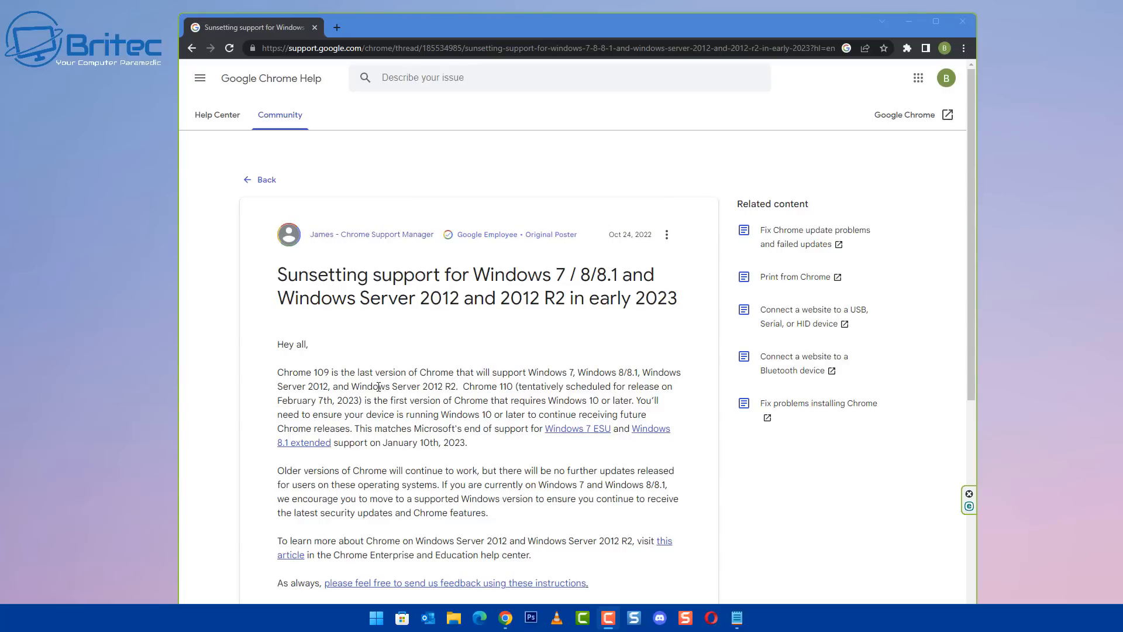
pyautogui.moveTo(573, 447)
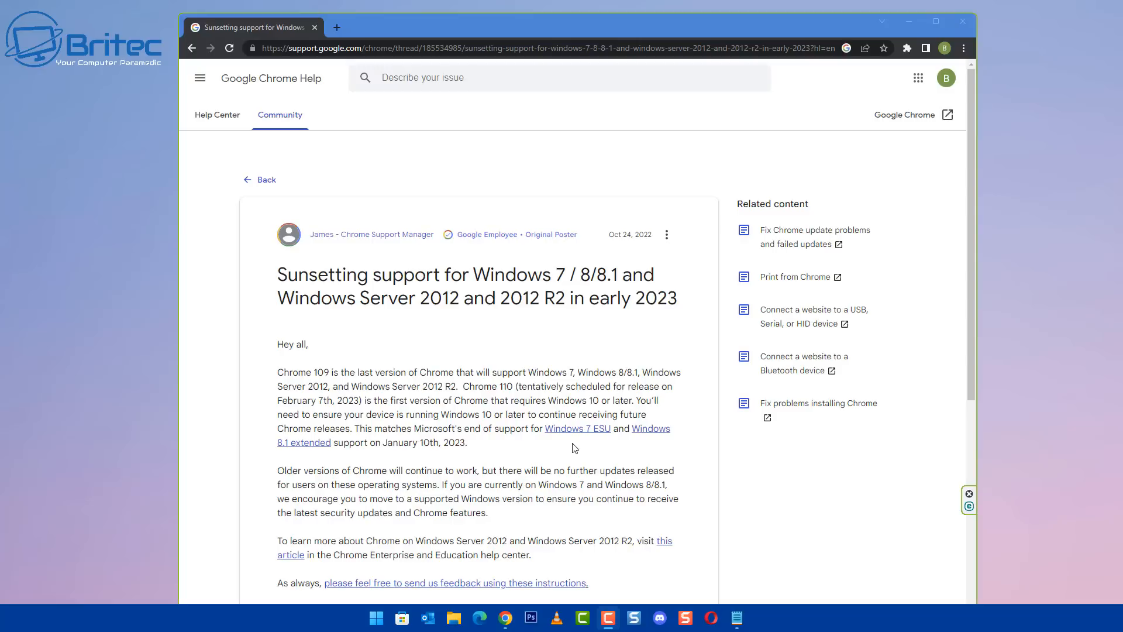
pyautogui.moveTo(570, 430)
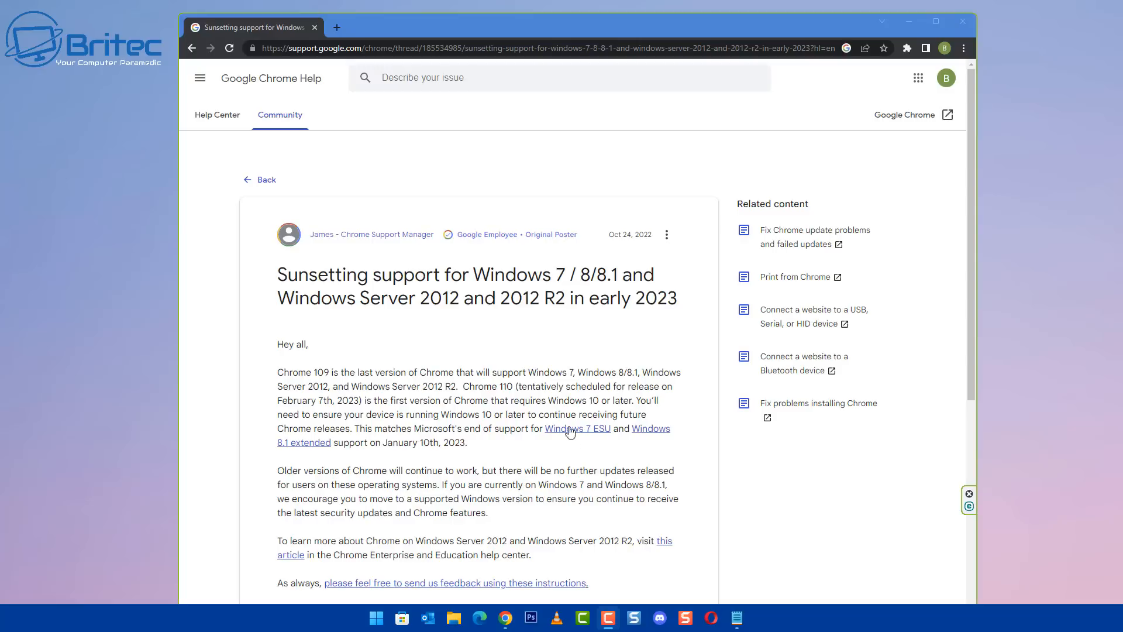
pyautogui.moveTo(629, 414)
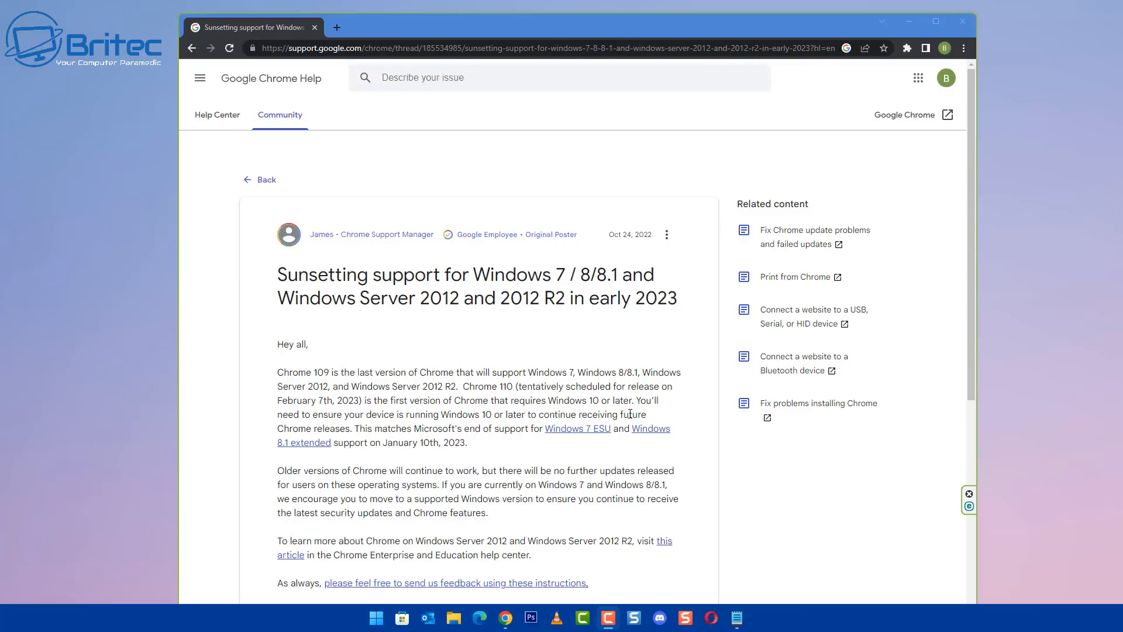
pyautogui.moveTo(626, 415)
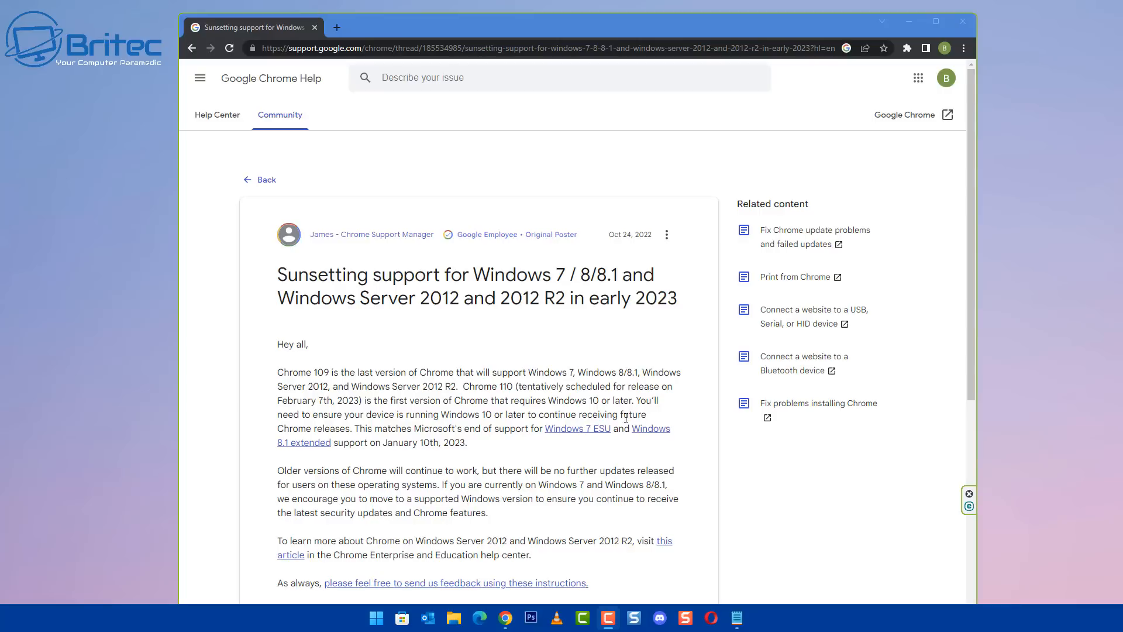
pyautogui.moveTo(619, 453)
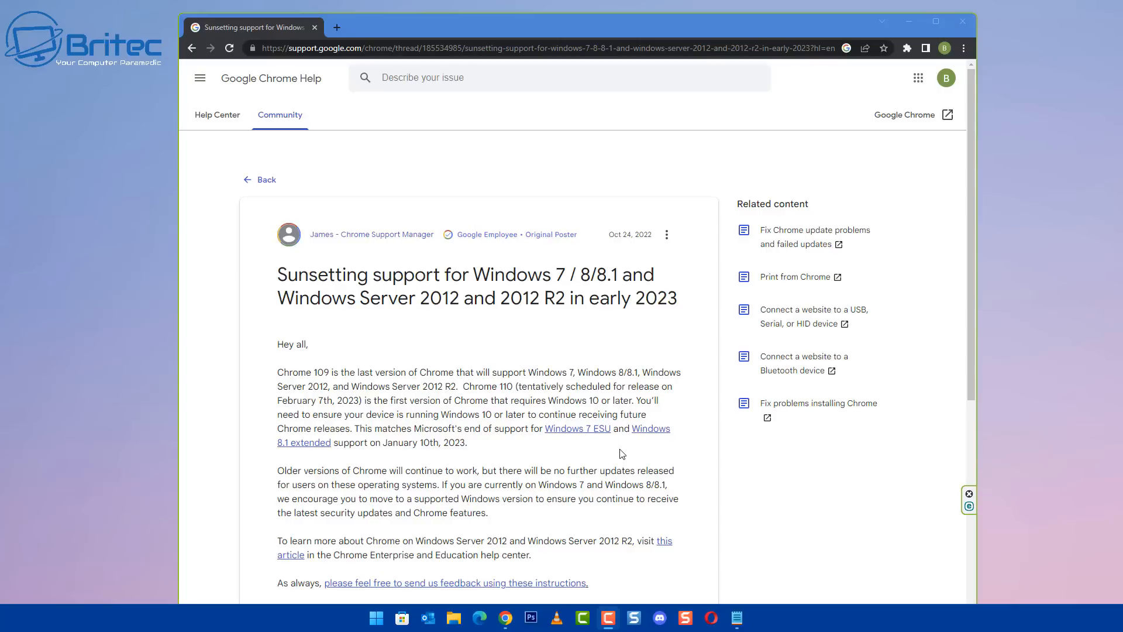
pyautogui.moveTo(484, 496)
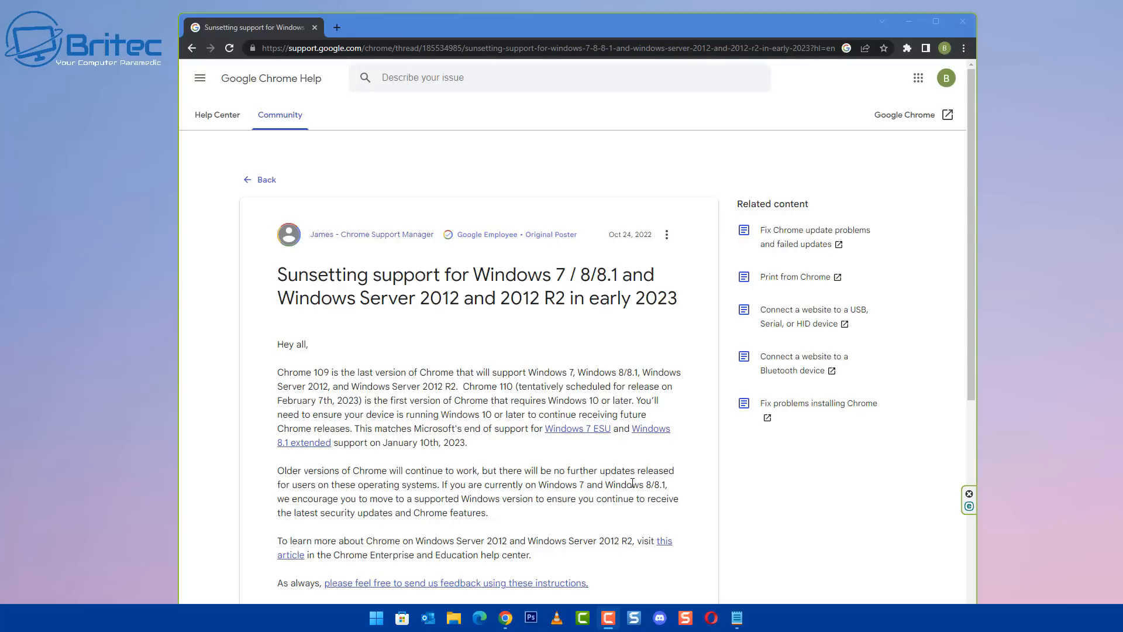
# - Scroll down the Chrome Help post to reveal the October 2022 update note
pyautogui.scroll(-3)
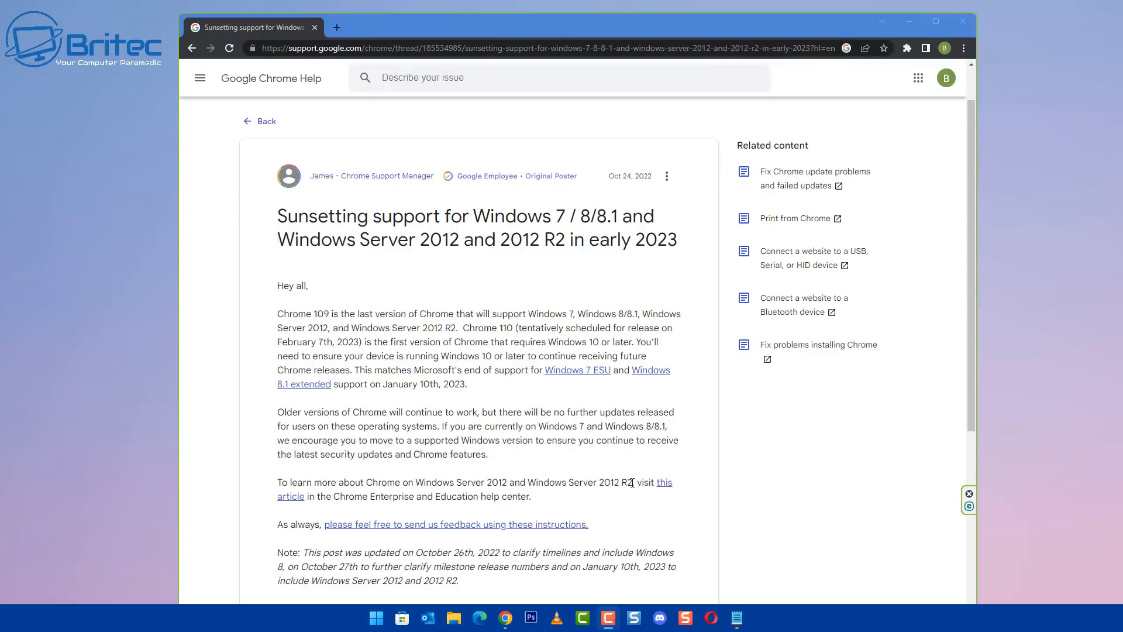
pyautogui.moveTo(1098, 443)
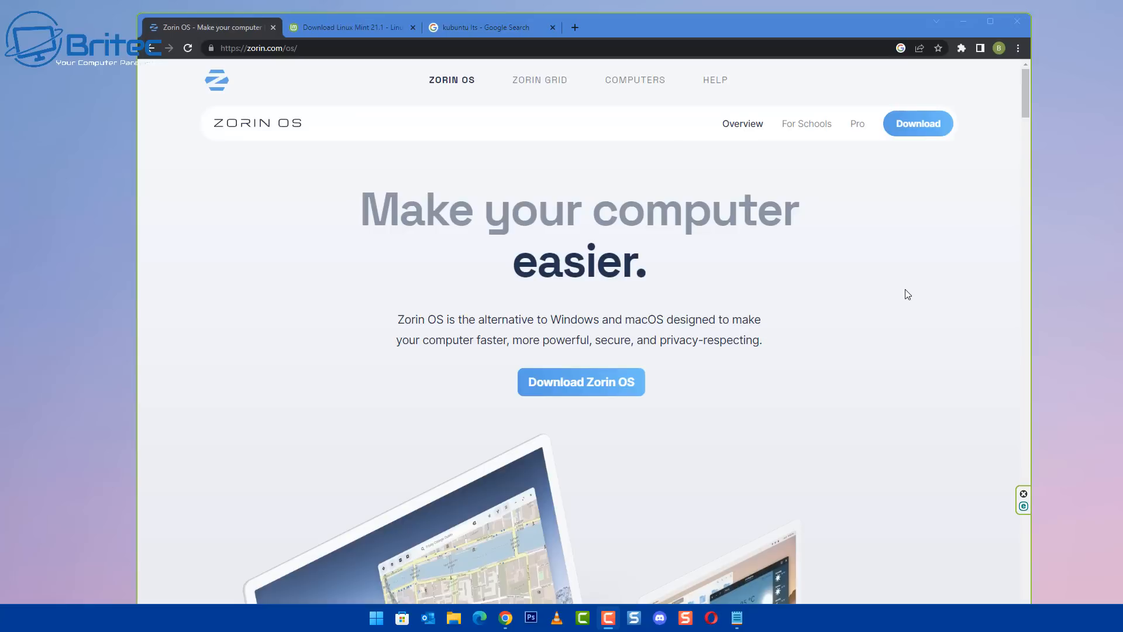
# - Scroll through the Zorin OS overview, then switch to the Linux Mint 21.1 'Vera' download page
pyautogui.scroll(-3)
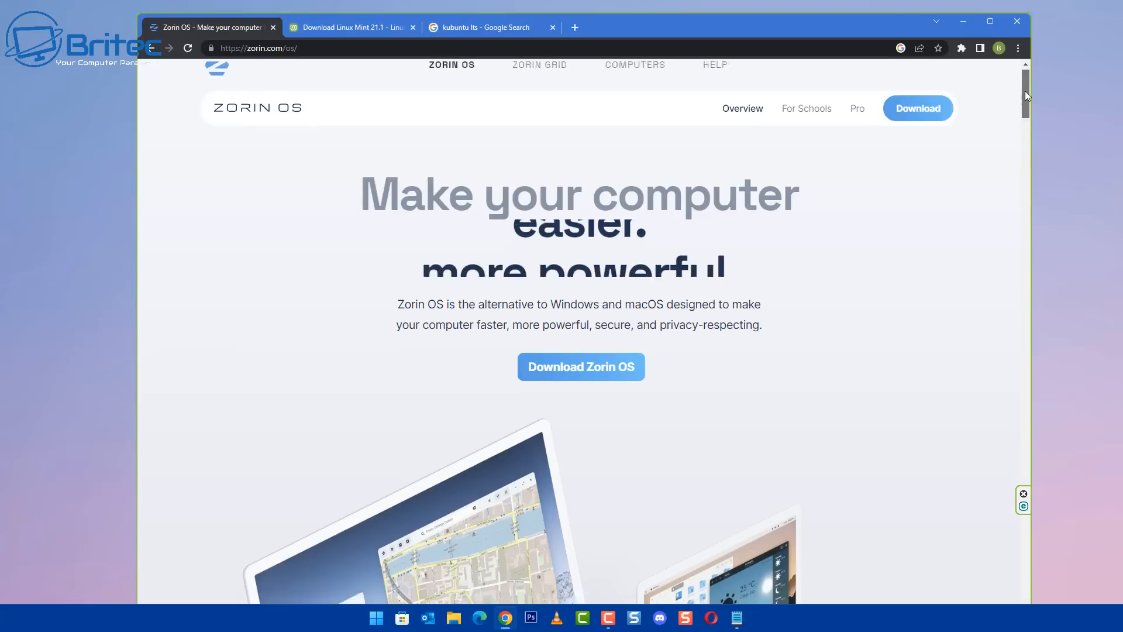
pyautogui.scroll(-3)
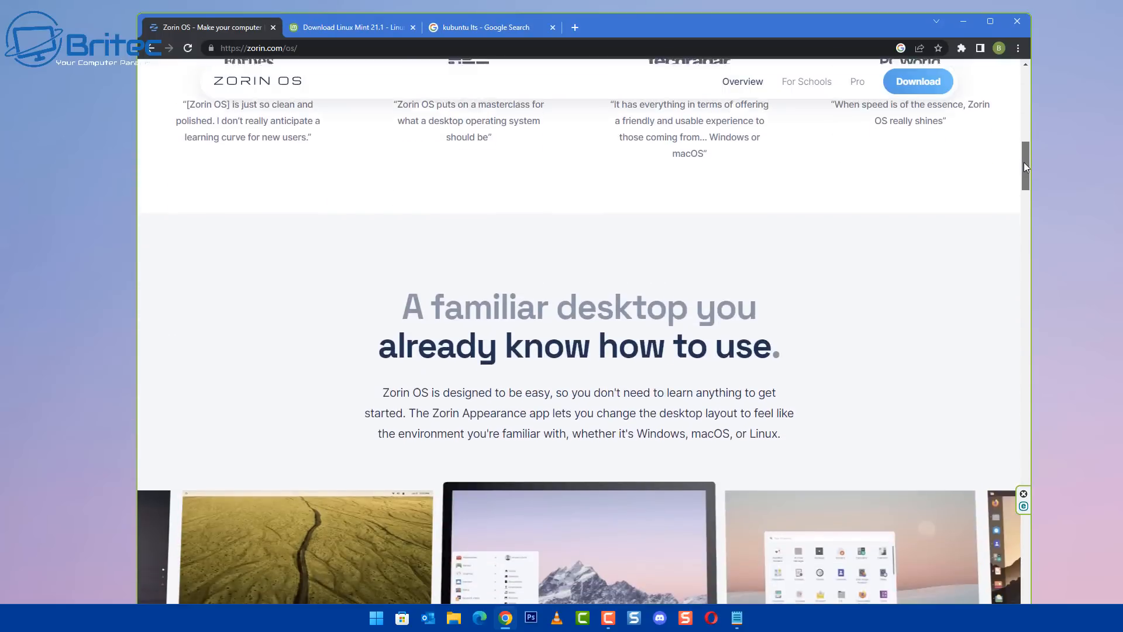
pyautogui.scroll(-3)
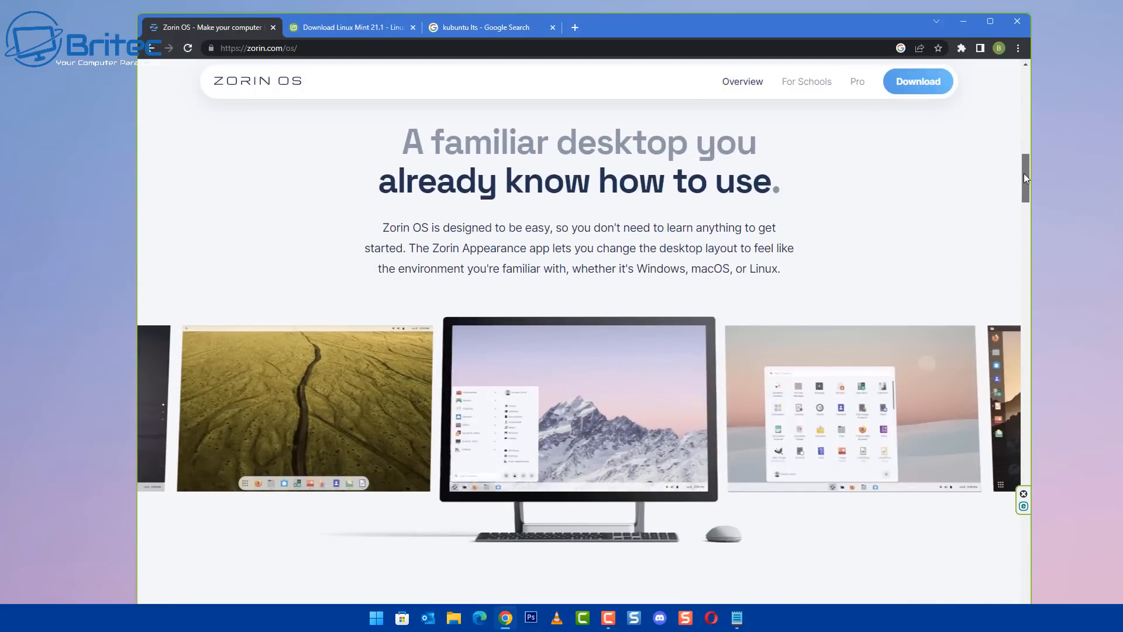
pyautogui.scroll(-3)
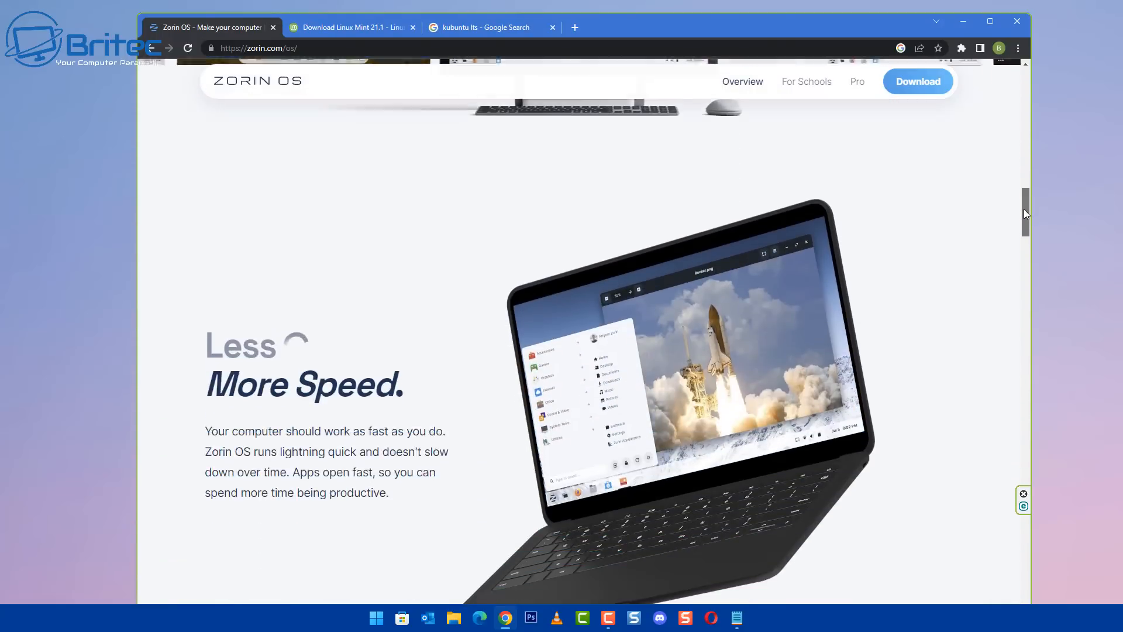
pyautogui.scroll(-3)
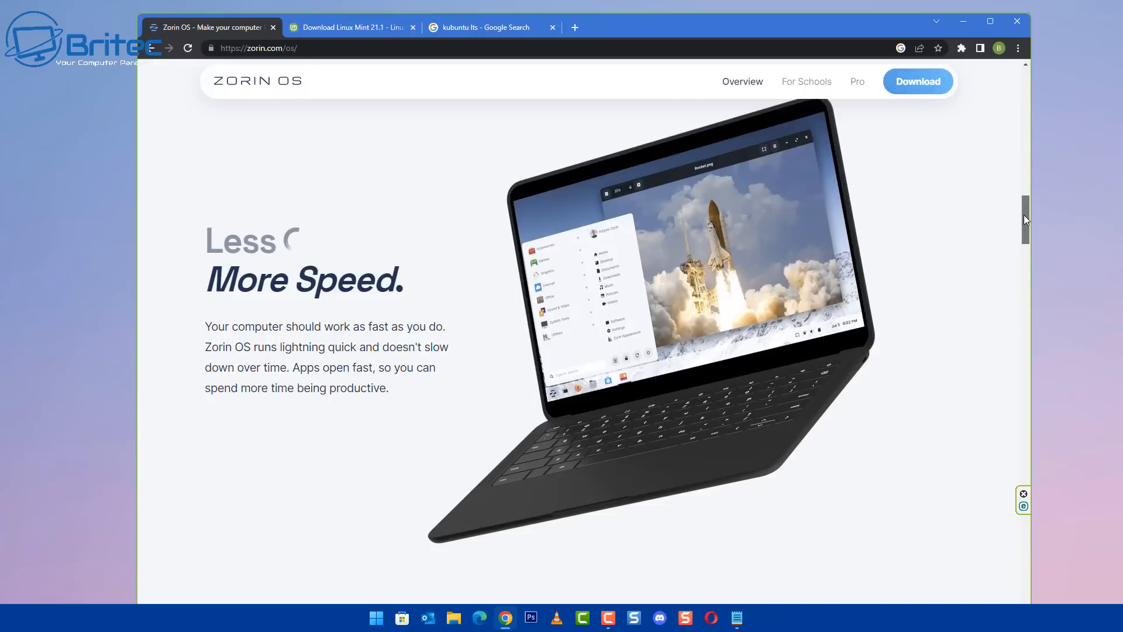
pyautogui.moveTo(361, 96)
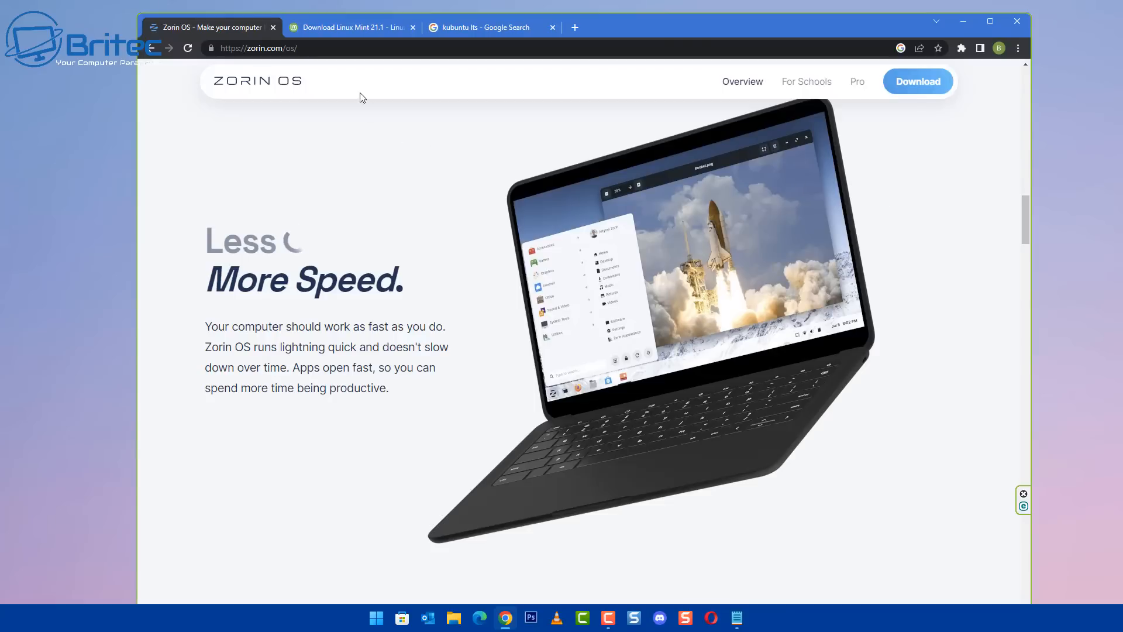
pyautogui.click(349, 27)
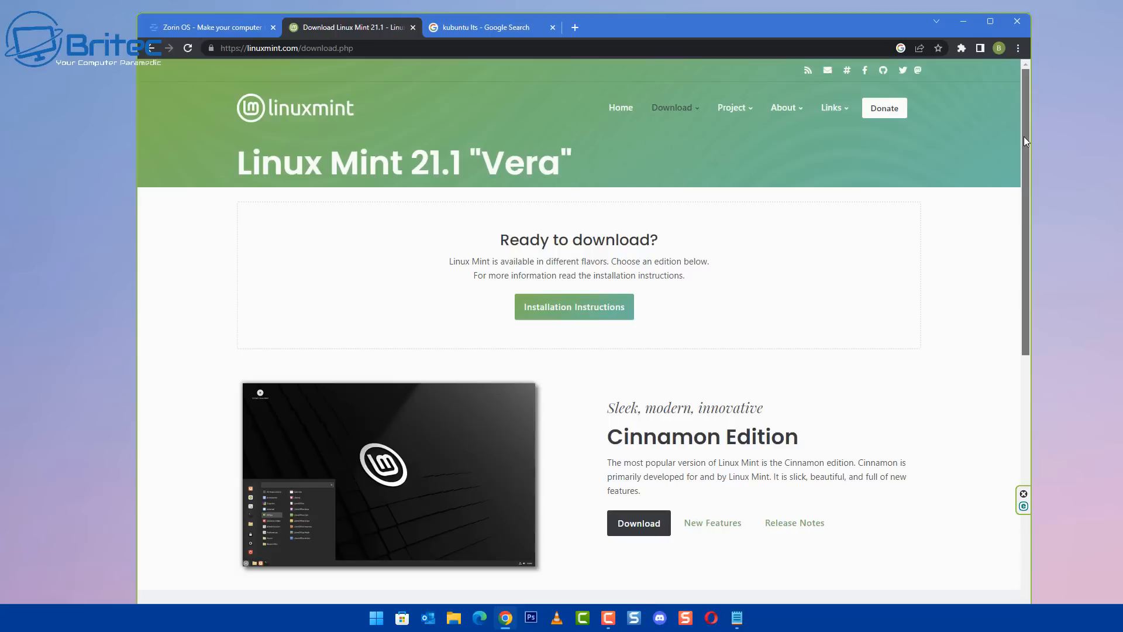
# - Review the Linux Mint Cinnamon, MATE and Xfce editions, then switch to the Download Kubuntu page
pyautogui.scroll(-3)
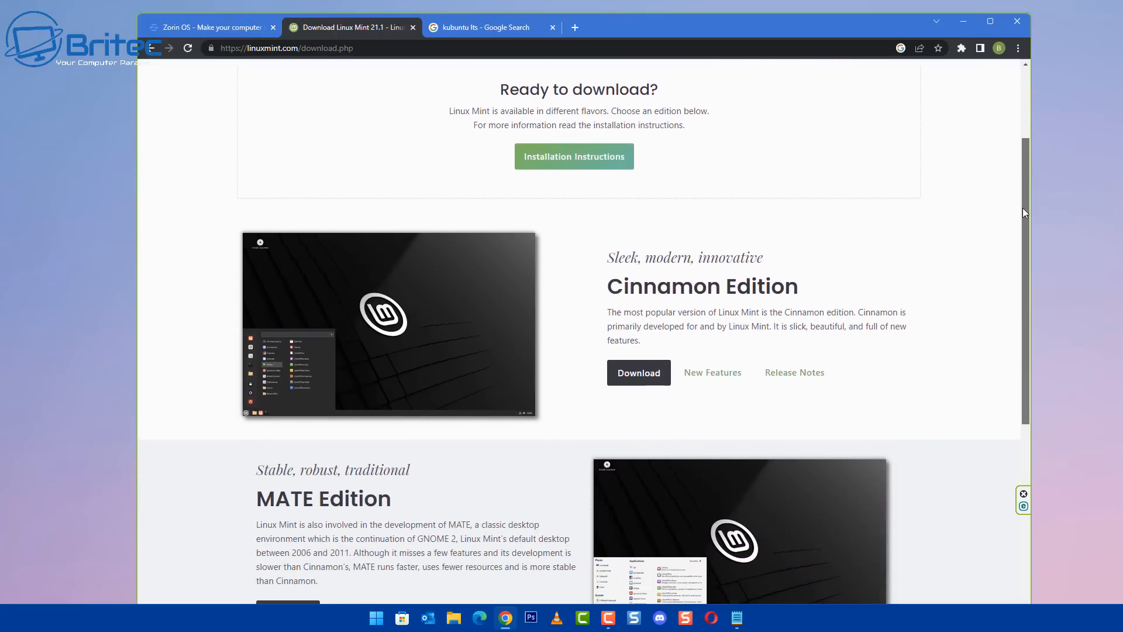
pyautogui.scroll(-3)
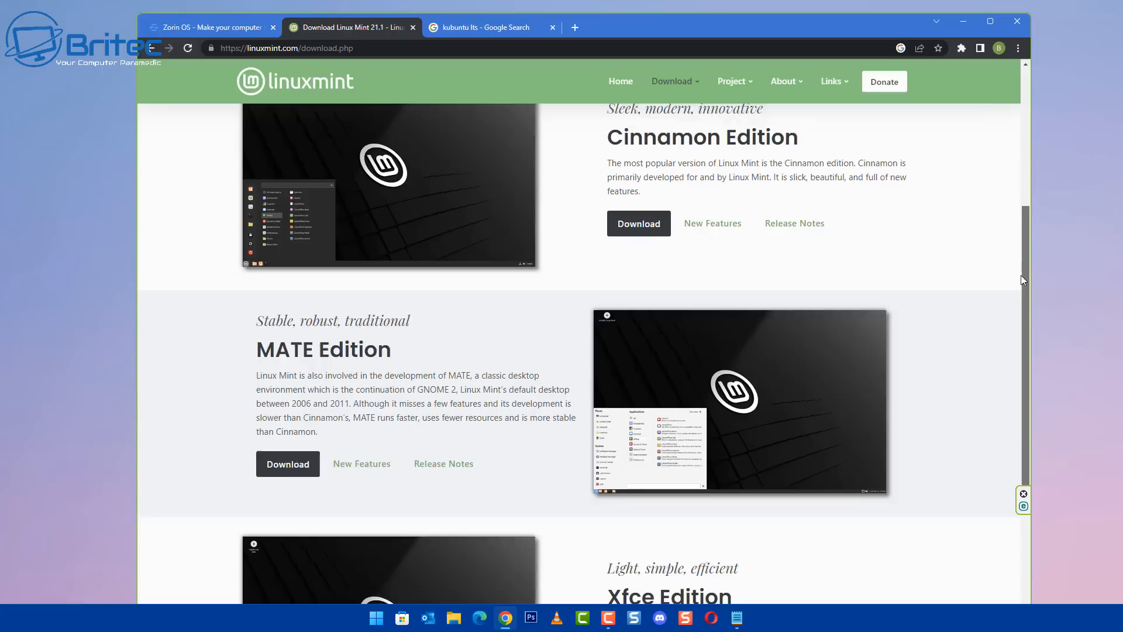
pyautogui.scroll(-3)
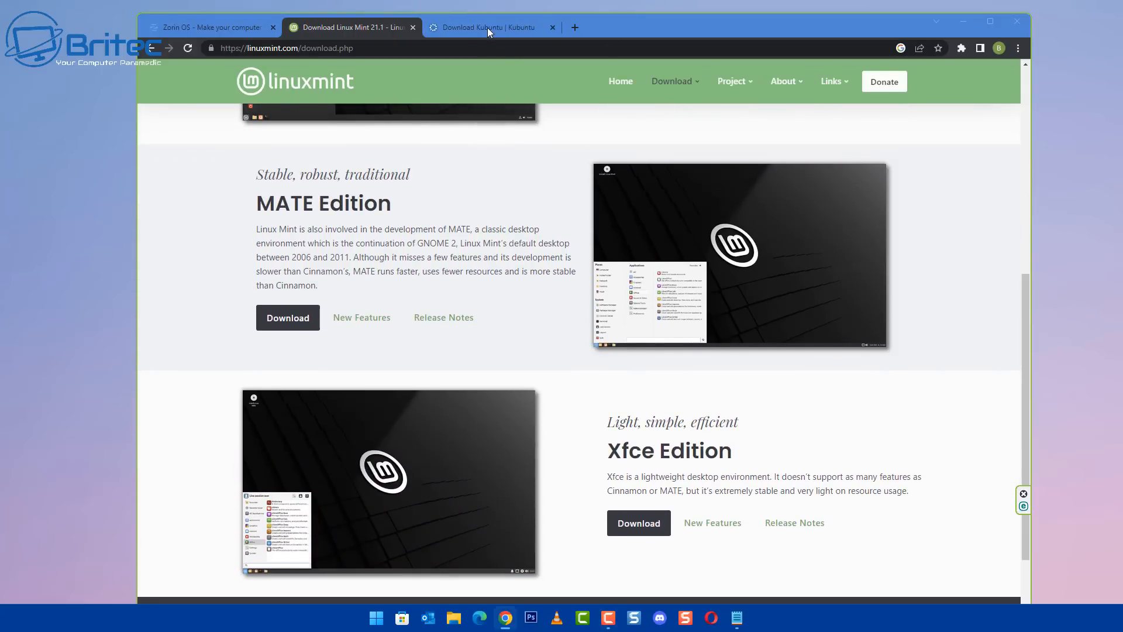
pyautogui.click(489, 27)
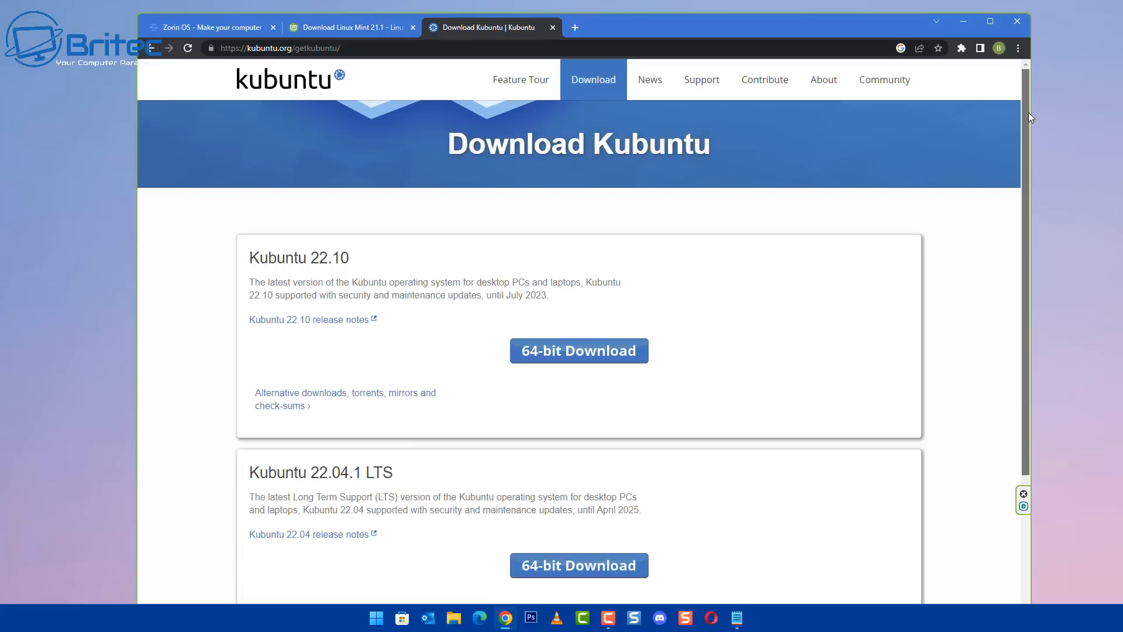
# - Scroll through the Kubuntu 22.10, 22.04.1 LTS and 20.04.5 LTS releases
pyautogui.scroll(-3)
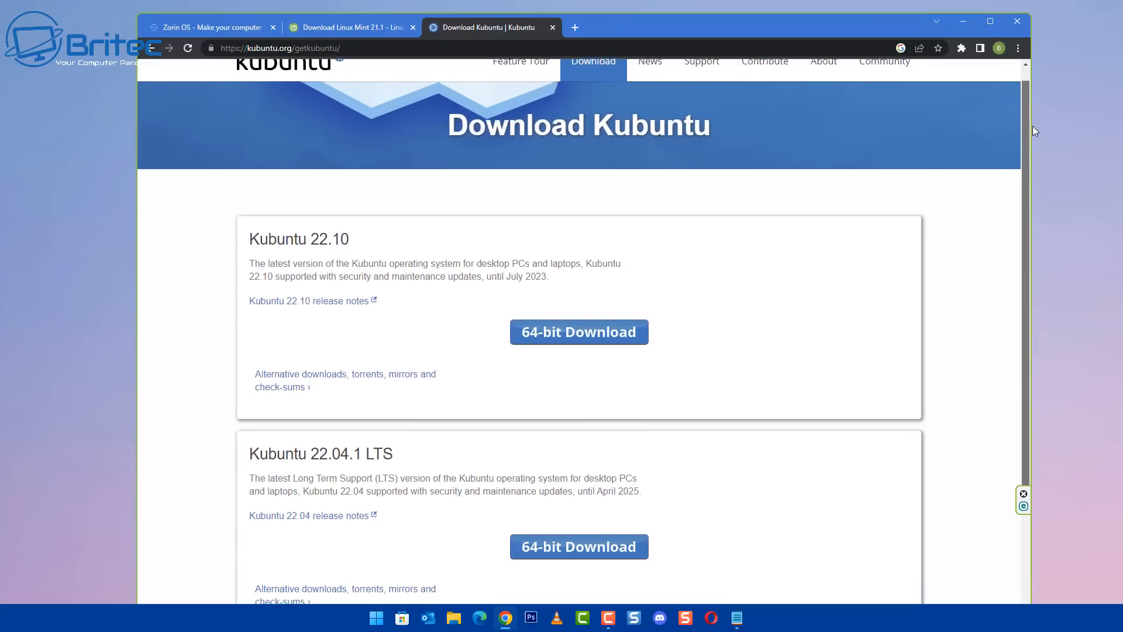
pyautogui.scroll(-3)
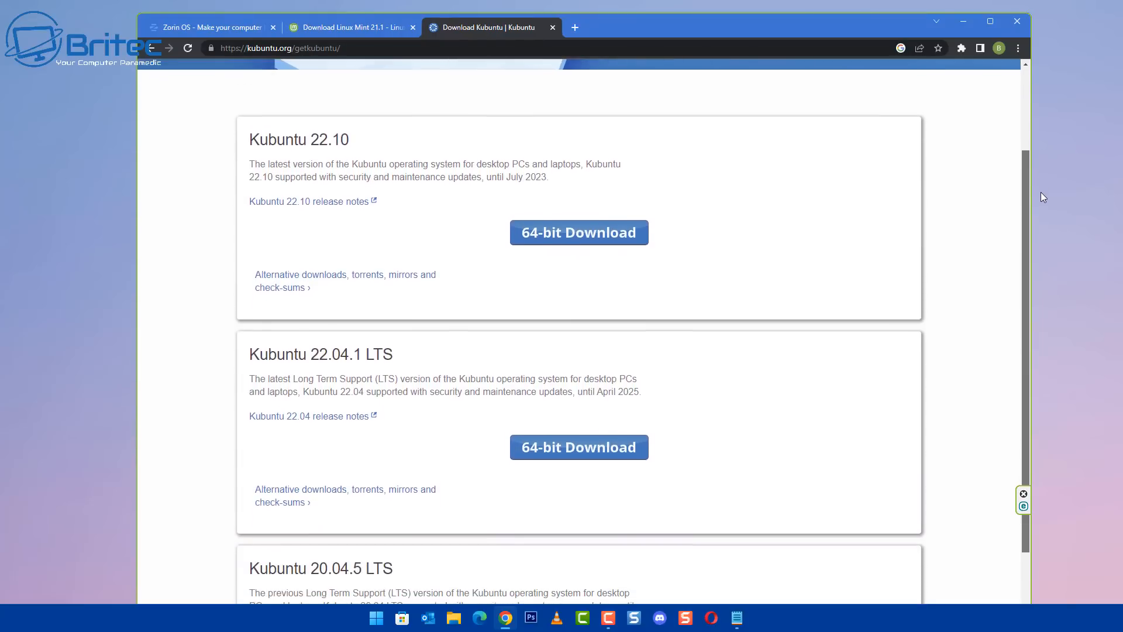
pyautogui.scroll(-3)
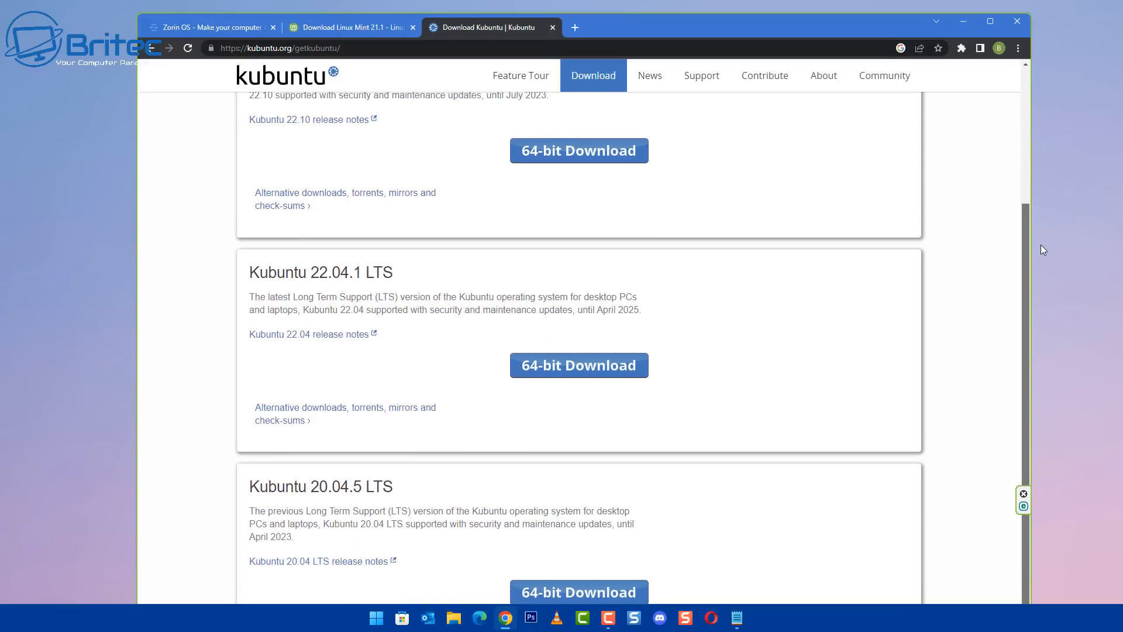
pyautogui.scroll(-3)
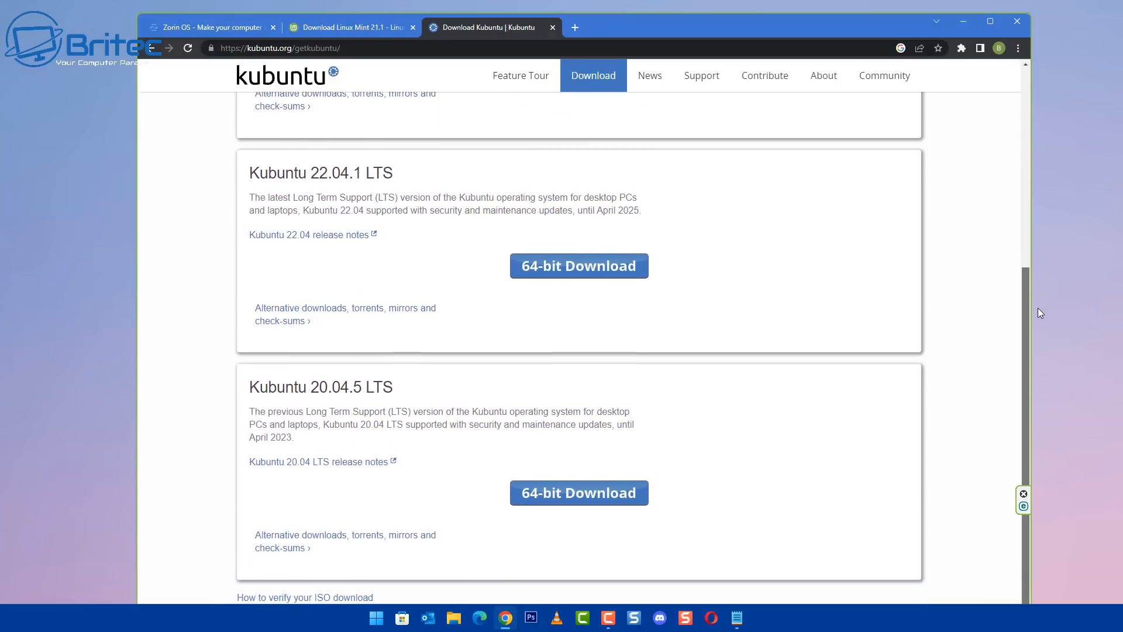
pyautogui.scroll(-3)
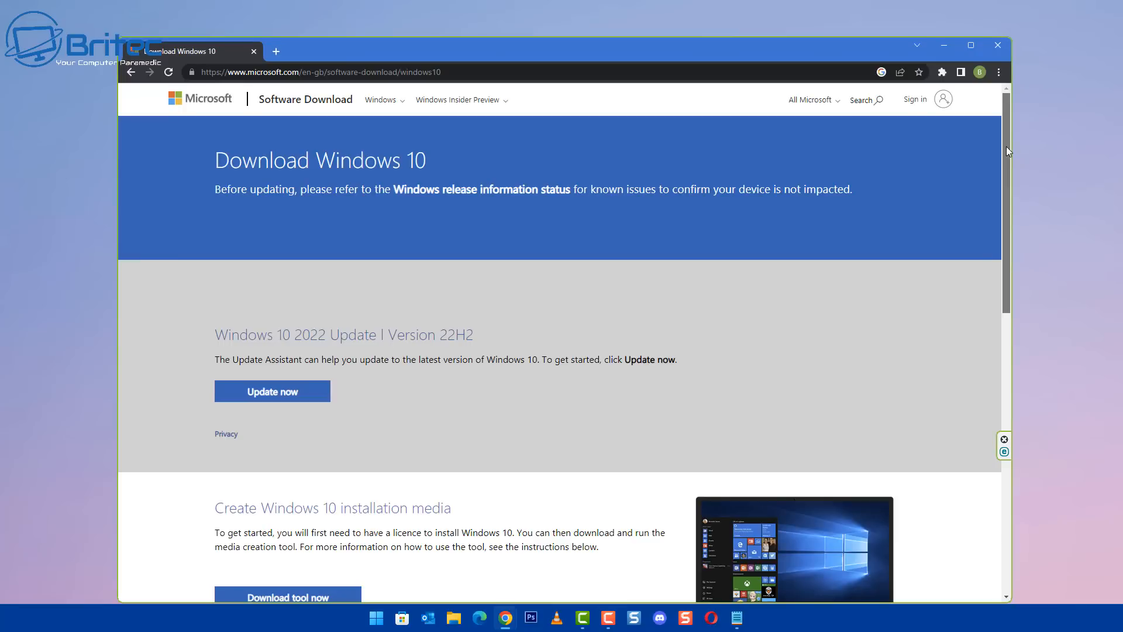
# - Scroll the Download Windows 10 page through the update, installation media and more download options sections
pyautogui.scroll(-3)
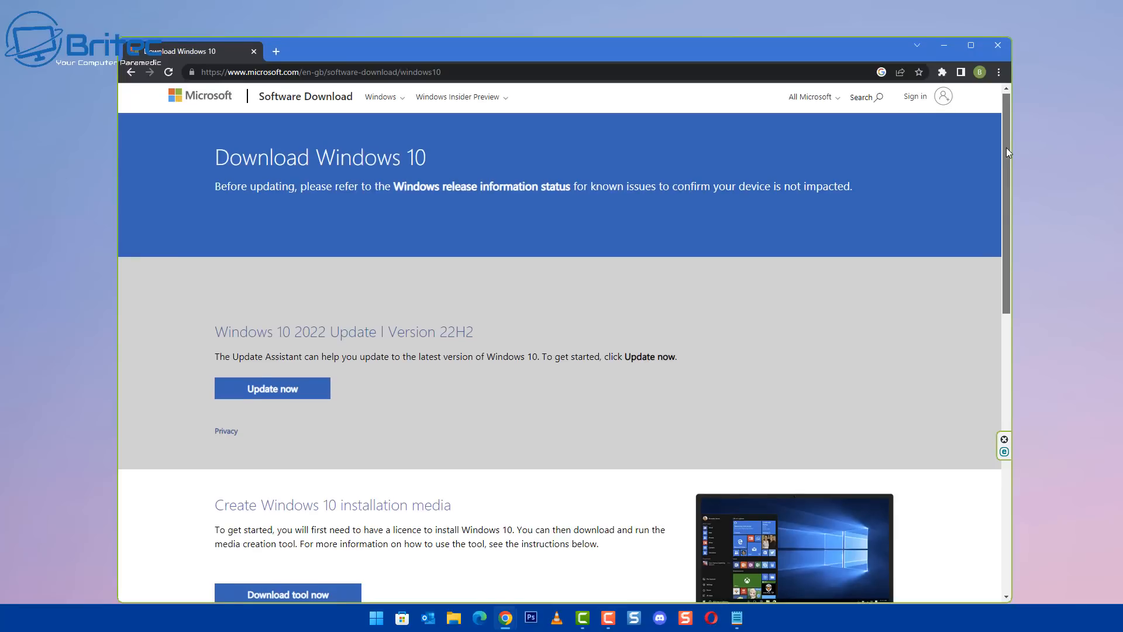
pyautogui.scroll(-3)
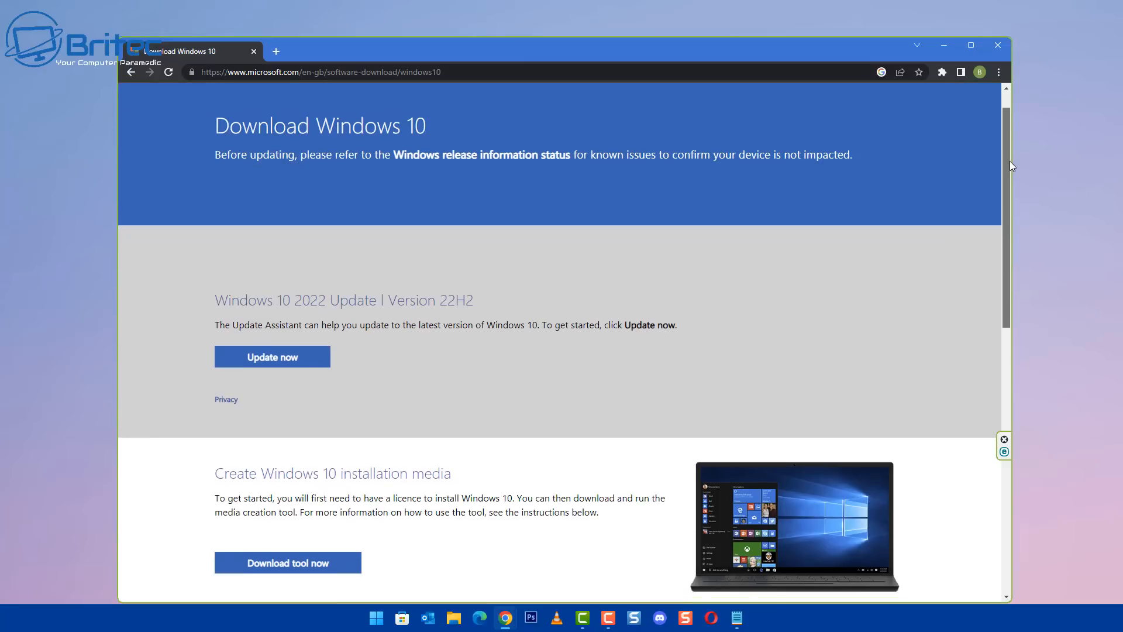
pyautogui.moveTo(1012, 158)
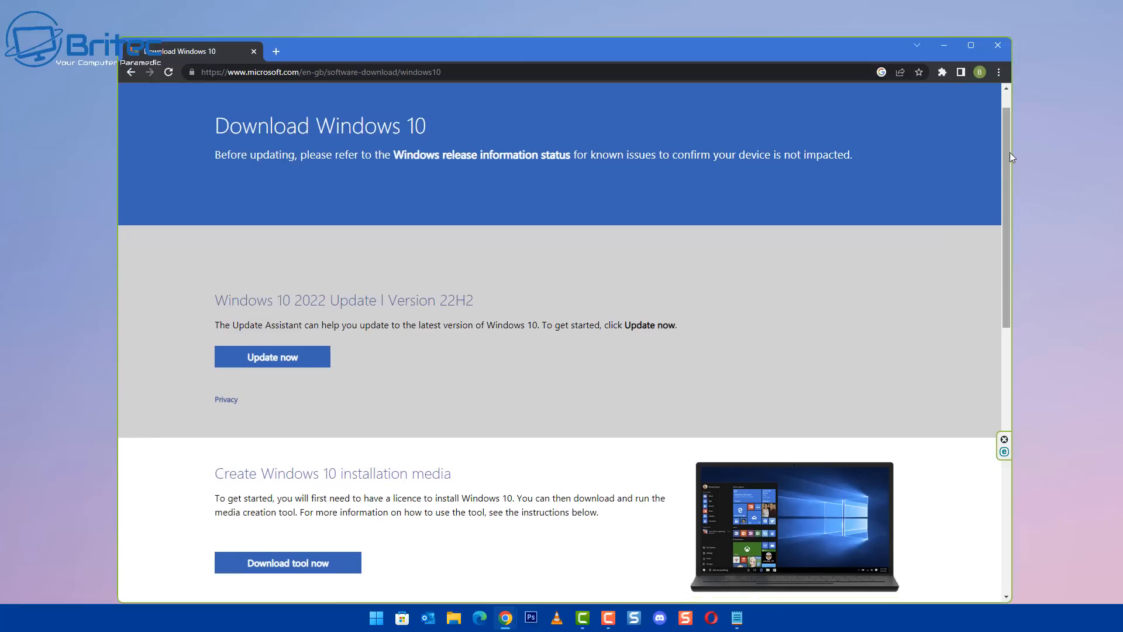
pyautogui.scroll(-3)
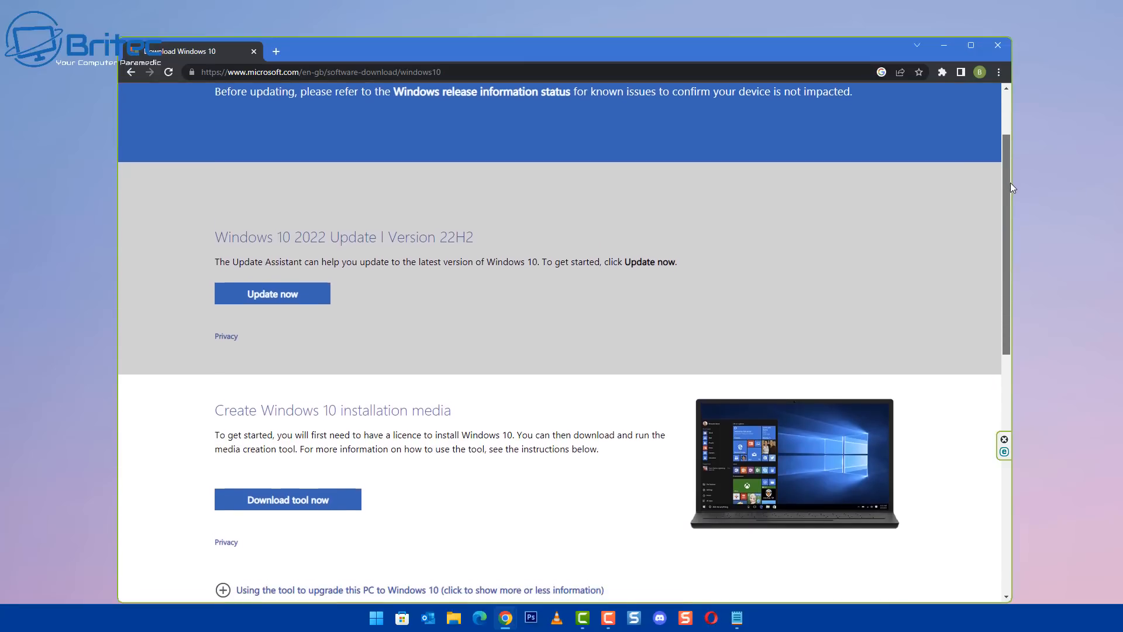
pyautogui.scroll(-3)
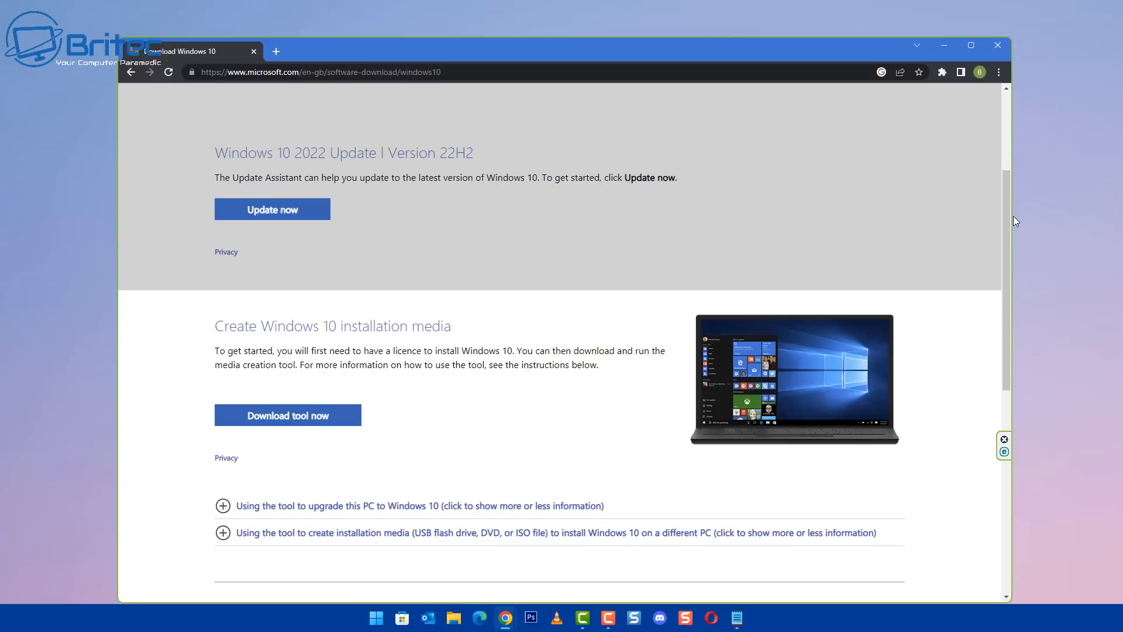
pyautogui.moveTo(1102, 114)
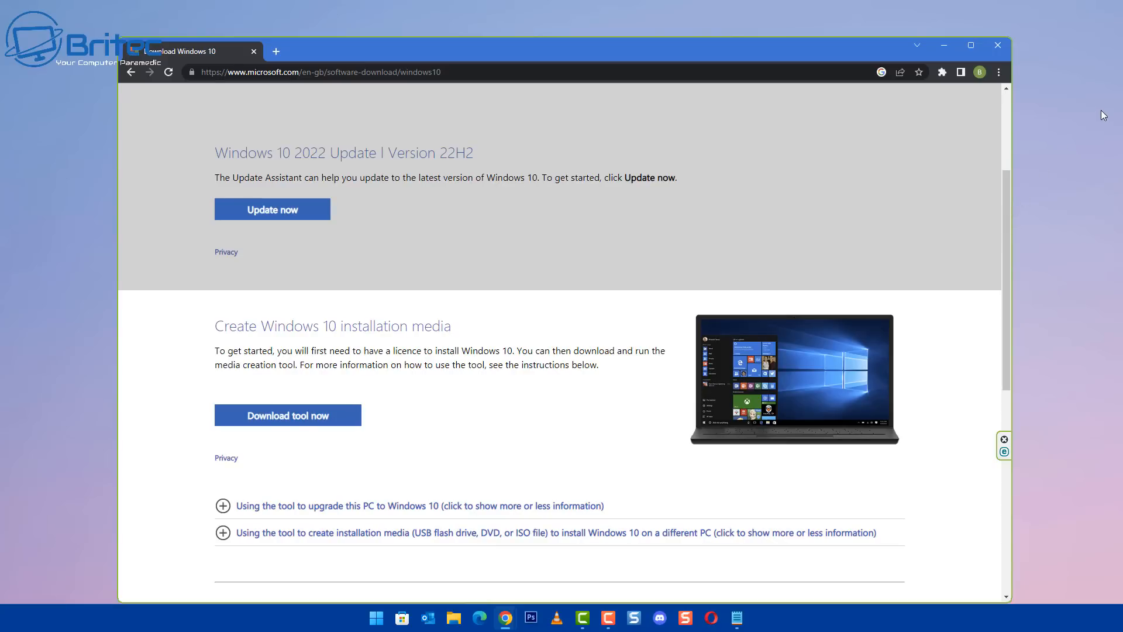
pyautogui.scroll(-3)
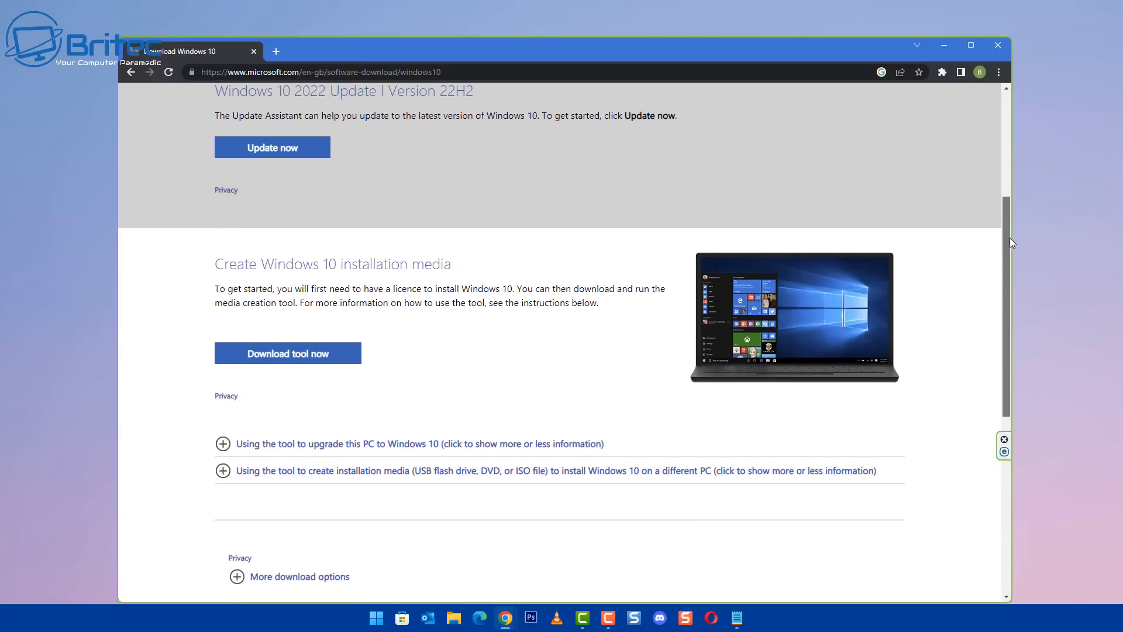
pyautogui.scroll(-3)
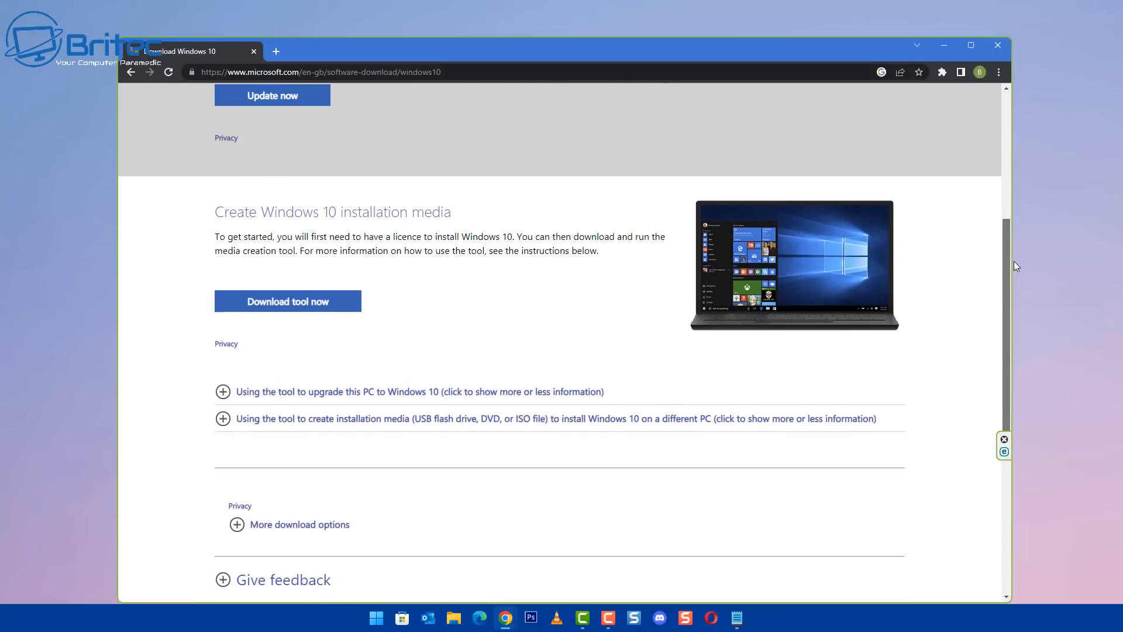
pyautogui.scroll(-3)
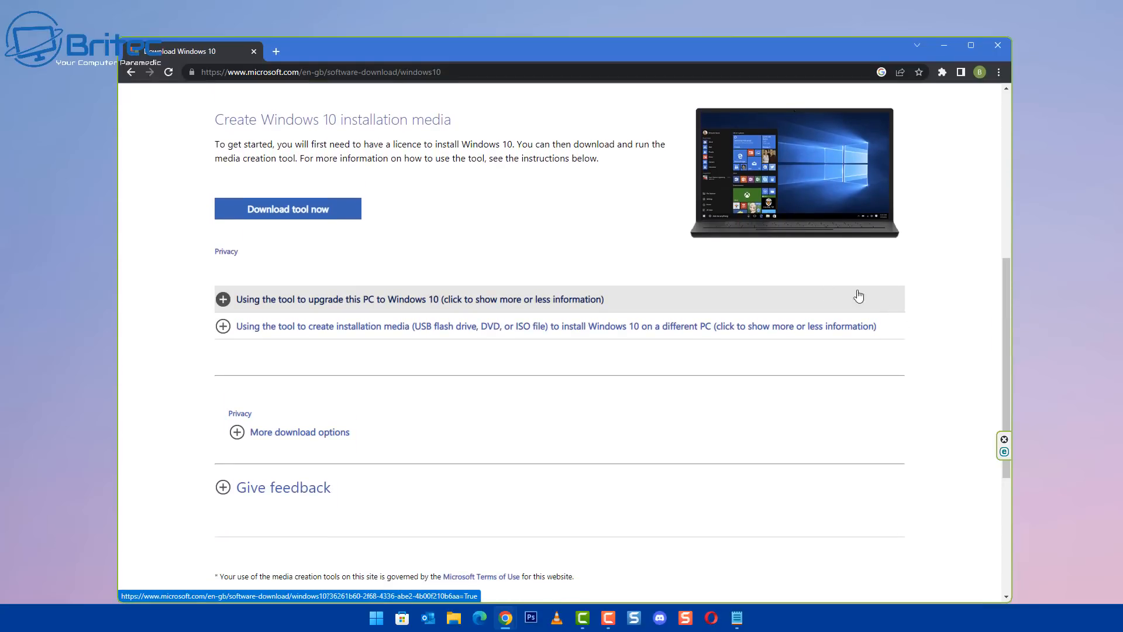
pyautogui.moveTo(335, 208)
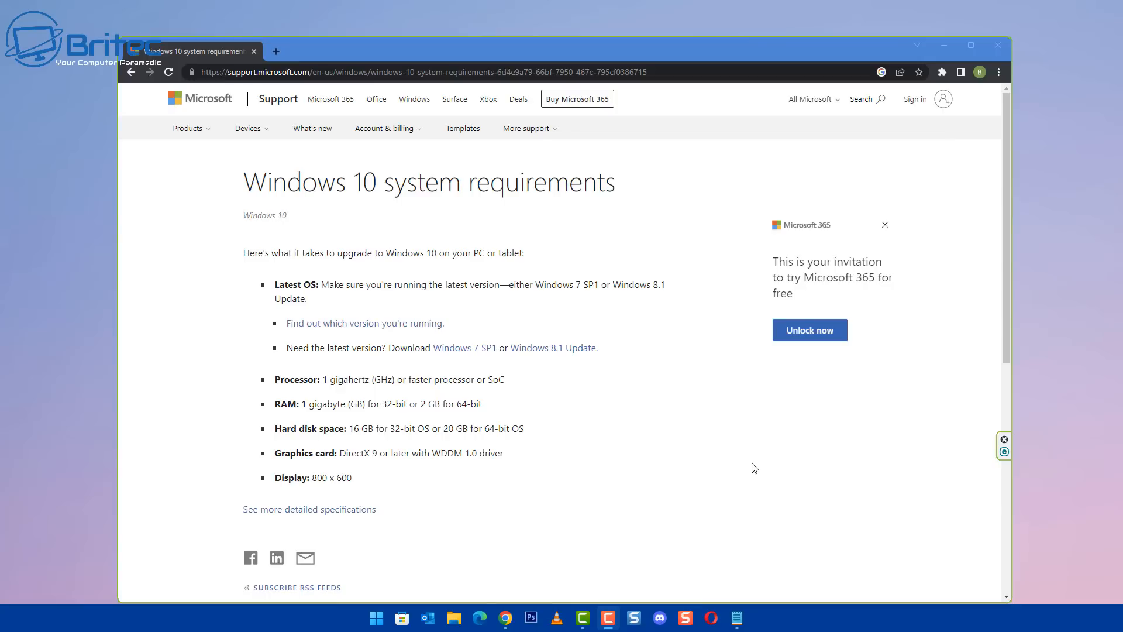
pyautogui.moveTo(772, 451)
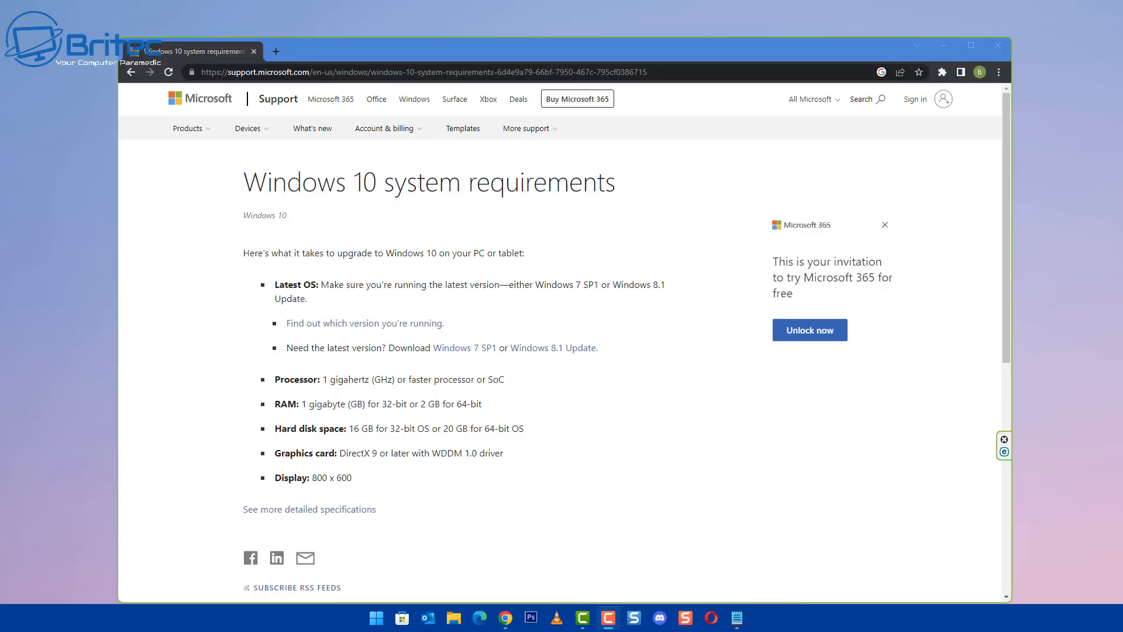
# - Close the Chrome window after viewing the Windows 10 system requirements article
pyautogui.click(994, 44)
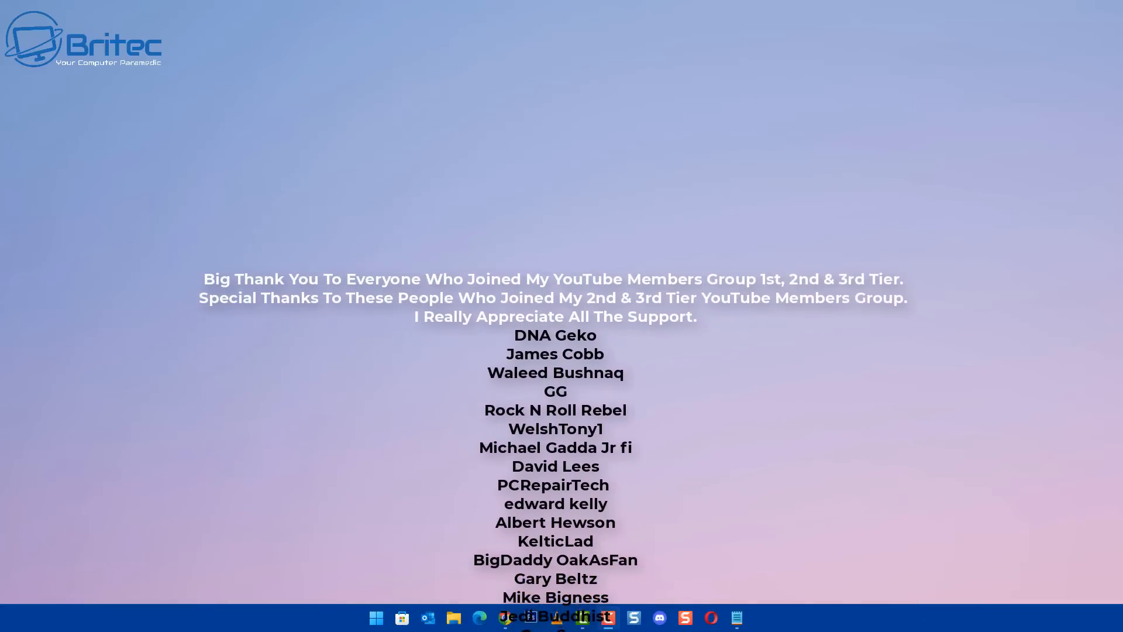
pyautogui.scroll(-3)
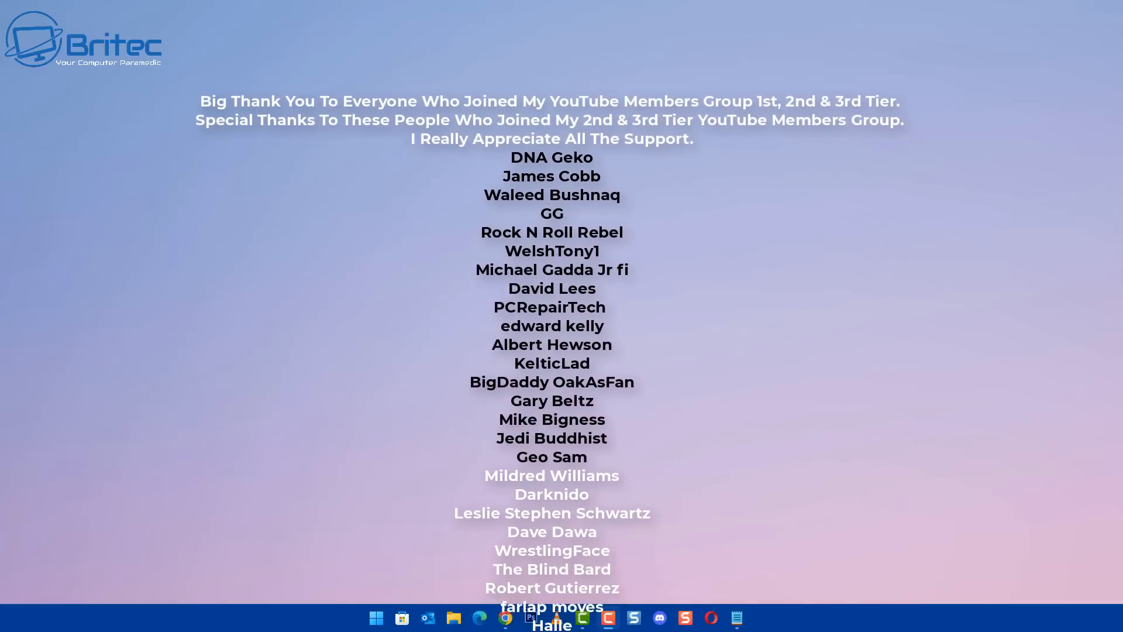
pyautogui.scroll(-3)
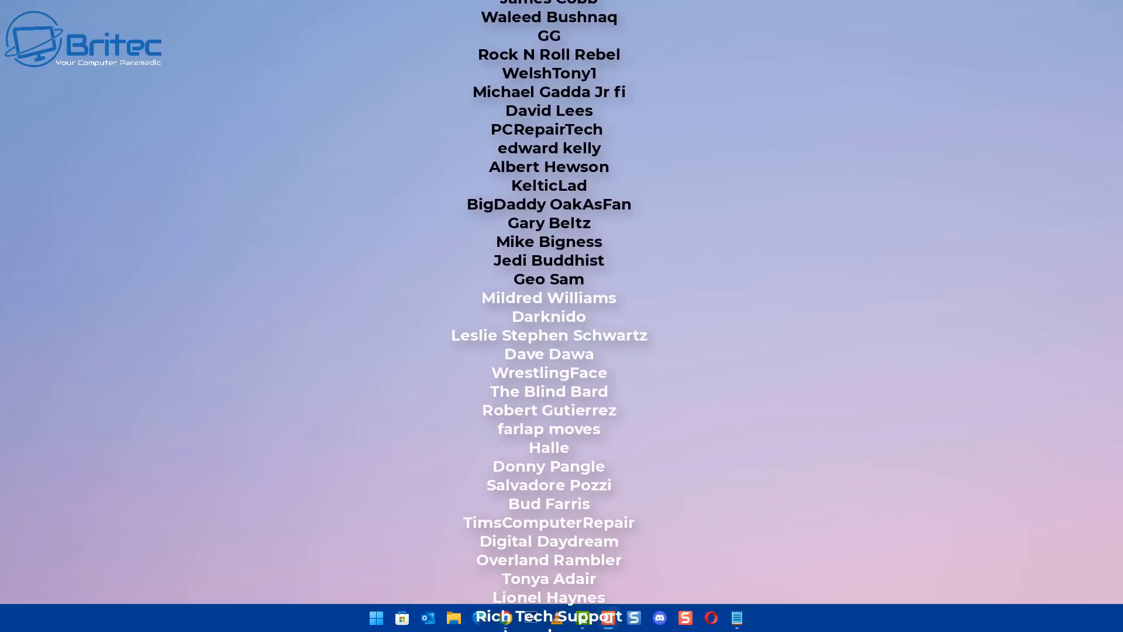
pyautogui.scroll(-3)
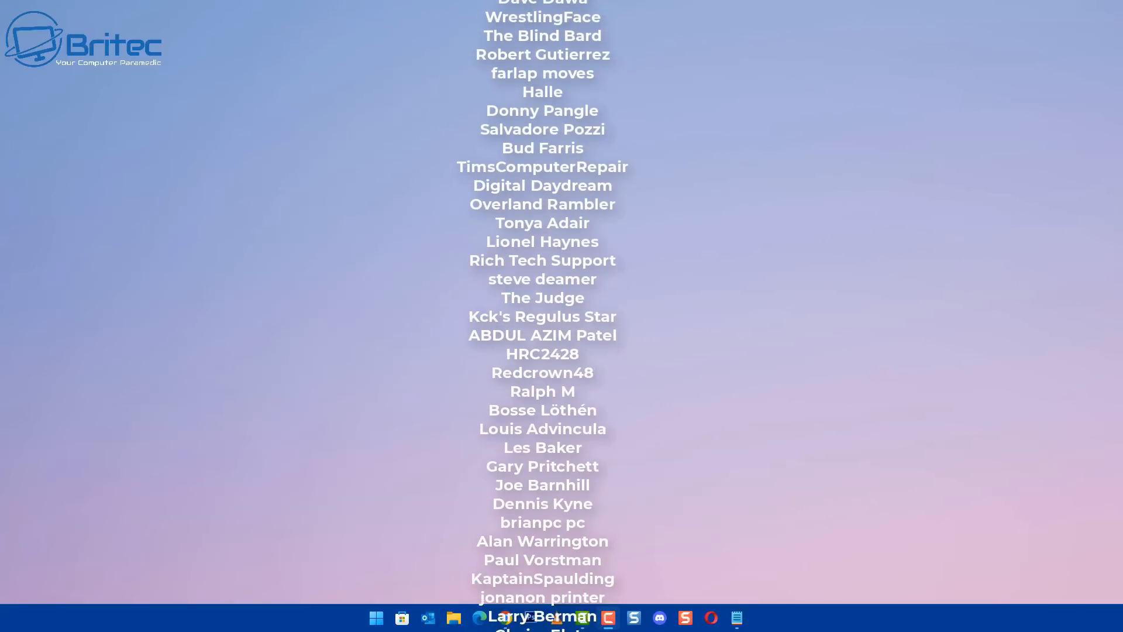
pyautogui.scroll(-3)
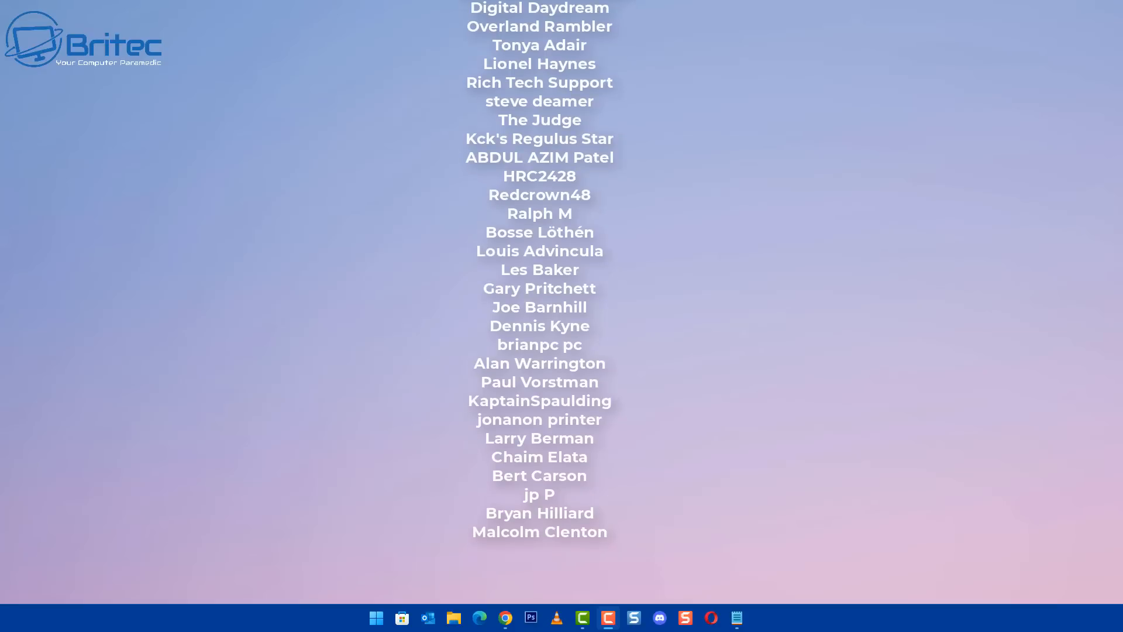